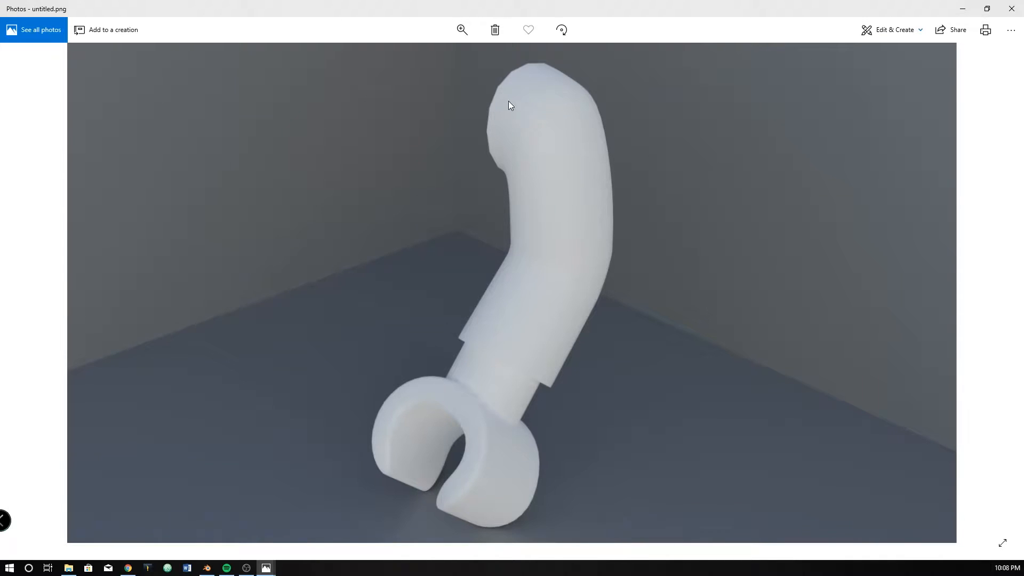
{"action": "mouse_move", "coordinate": [521, 396]}
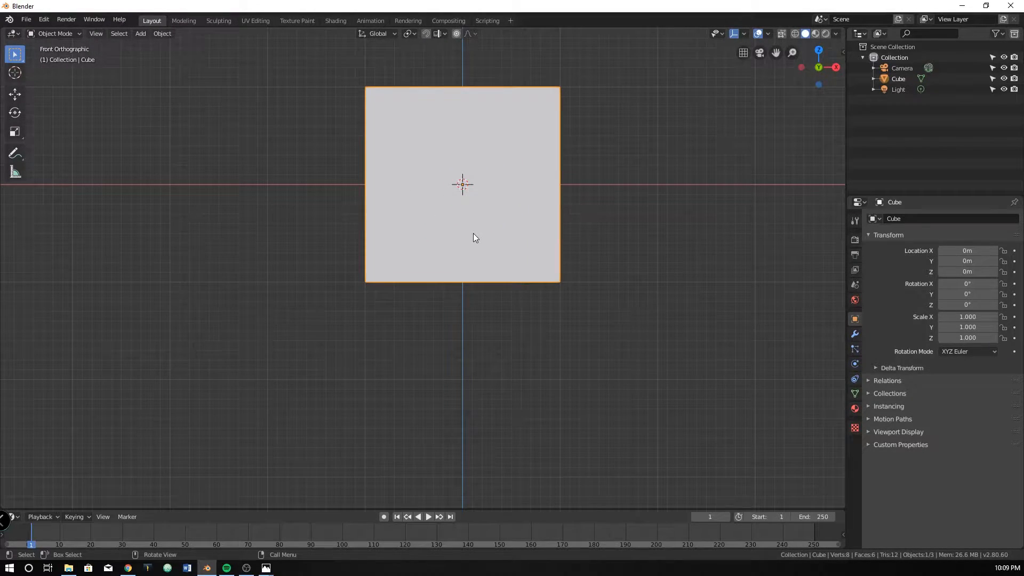
Add a Subdivision Surface modifier to the cube with viewport subdivisions set to 2.
{"action": "key", "text": "Tab"}
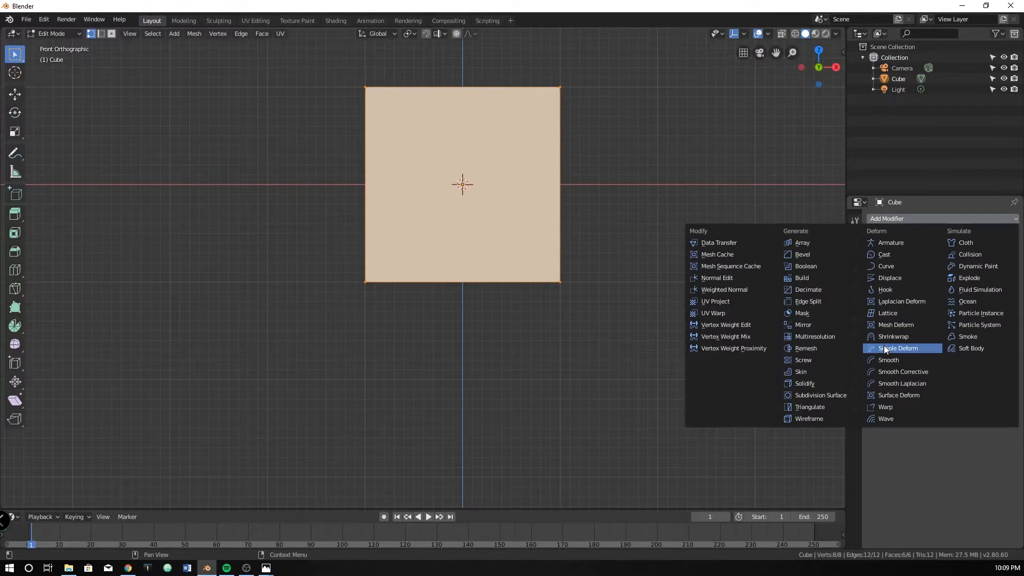
{"action": "left_click", "coordinate": [820, 395]}
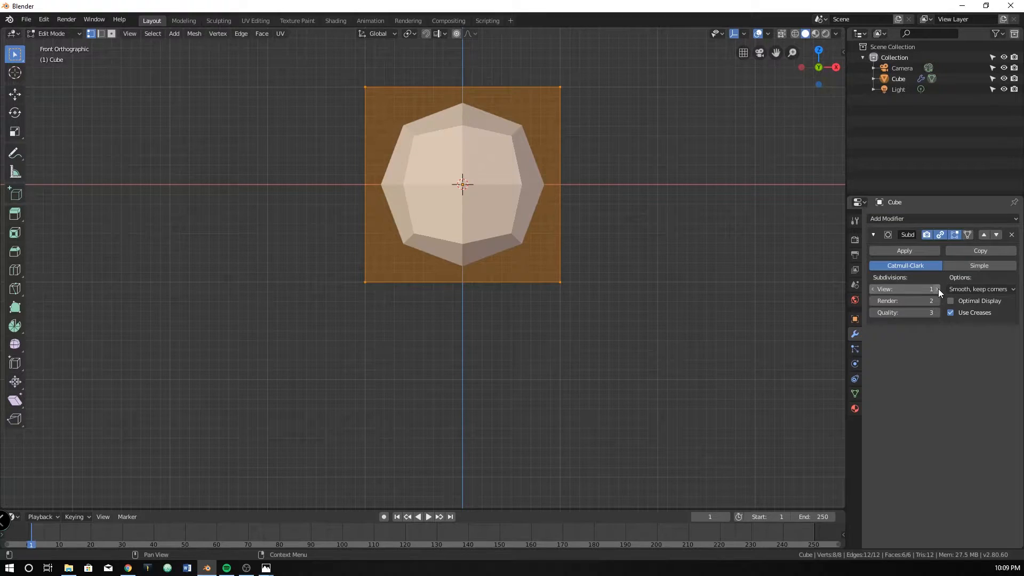
{"action": "left_click", "coordinate": [937, 289]}
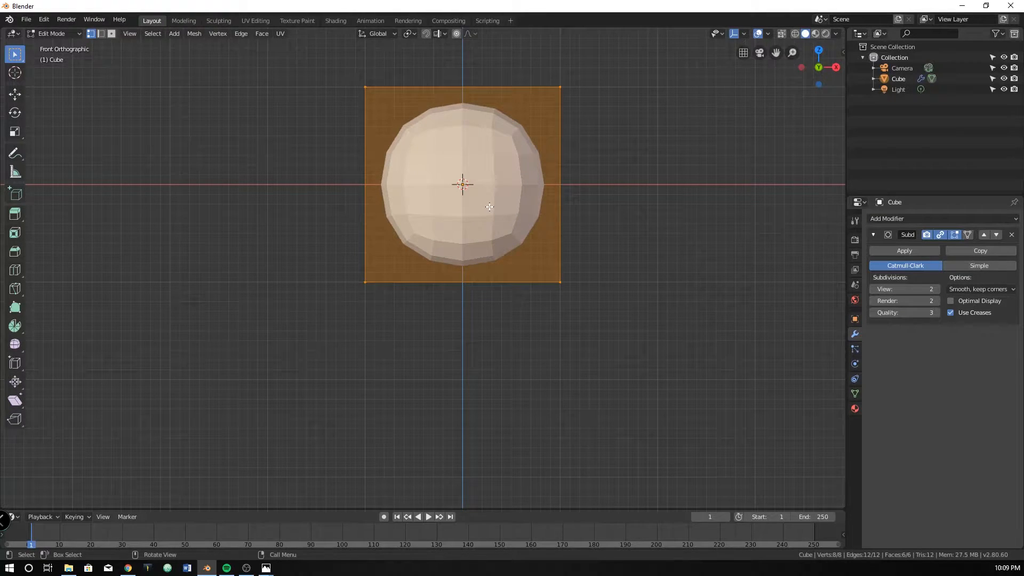
{"action": "right_click", "coordinate": [477, 190]}
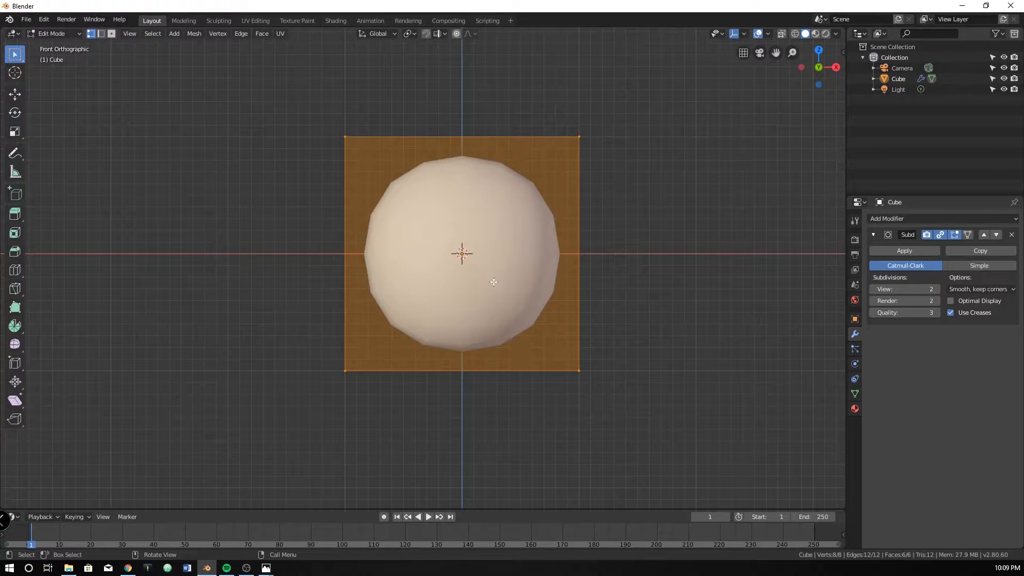
{"action": "scroll", "scroll_direction": "down", "scroll_amount": 3}
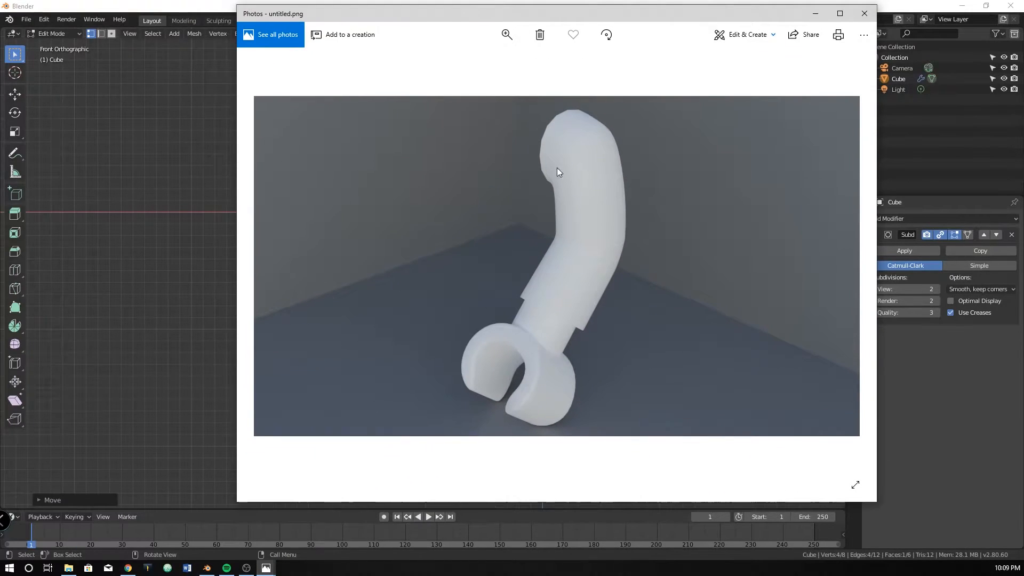
Advance Photos to the Robin LEGO minifigure reference photo.
{"action": "left_click", "coordinate": [863, 13]}
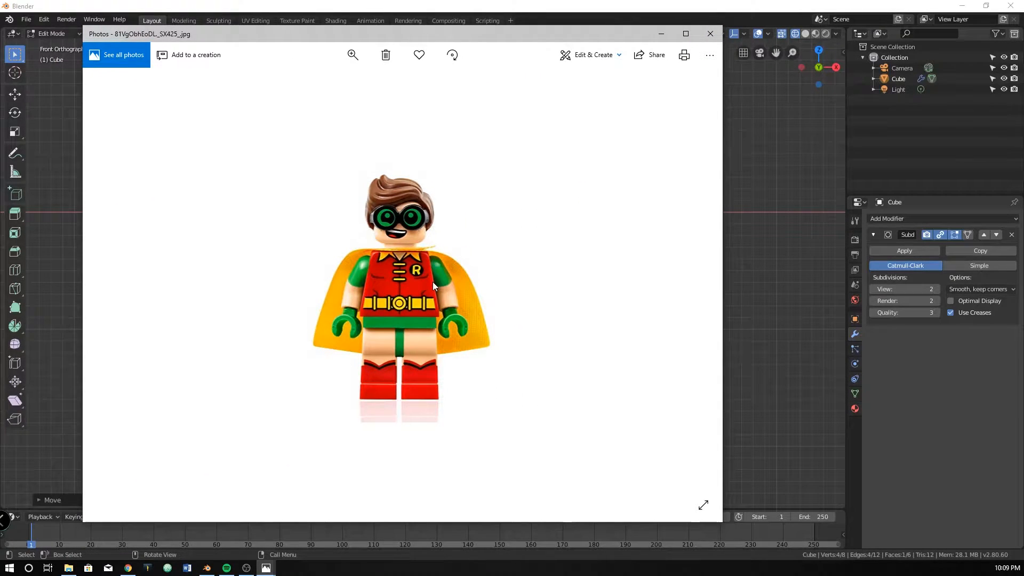
{"action": "mouse_move", "coordinate": [437, 268]}
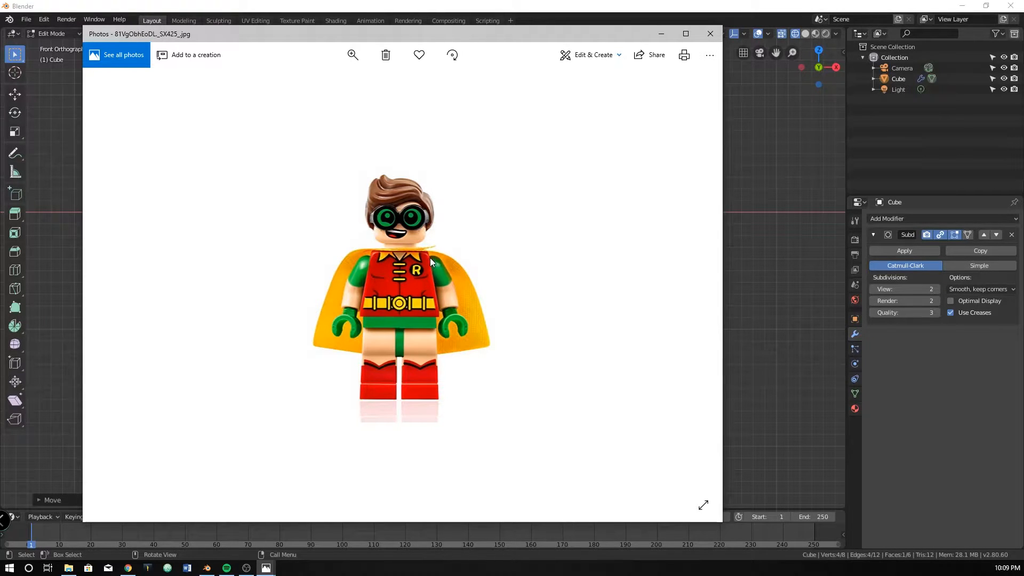
{"action": "mouse_move", "coordinate": [437, 286]}
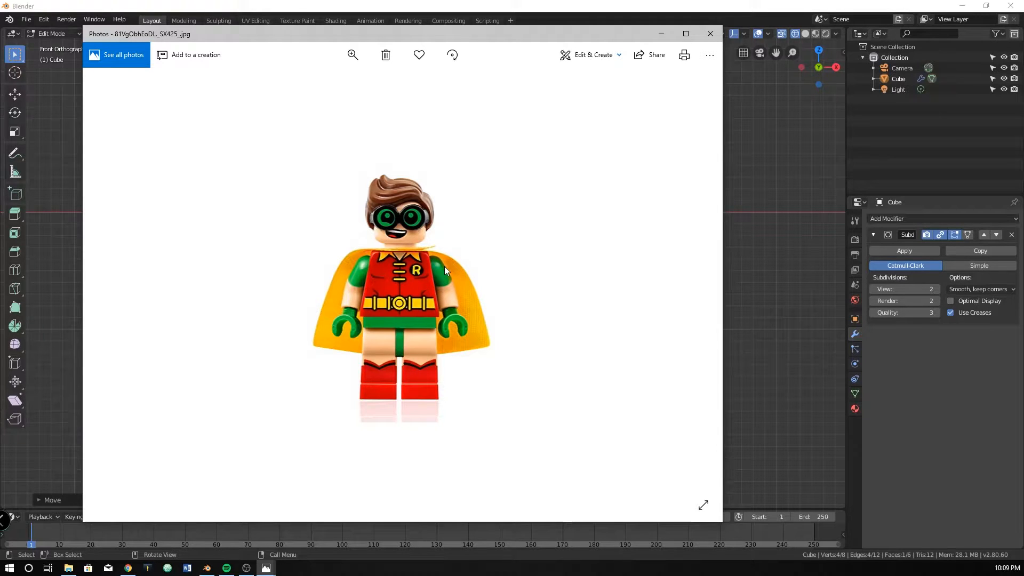
{"action": "mouse_move", "coordinate": [605, 73]}
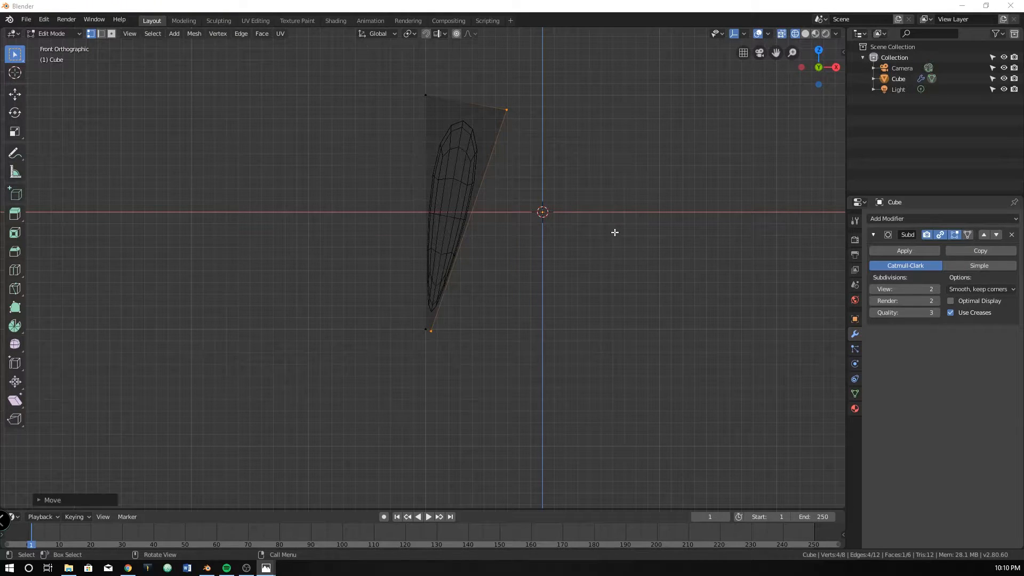
Move the selected vertices to stretch the rounded cube into a tall, tapered wedge.
{"action": "key", "text": "r"}
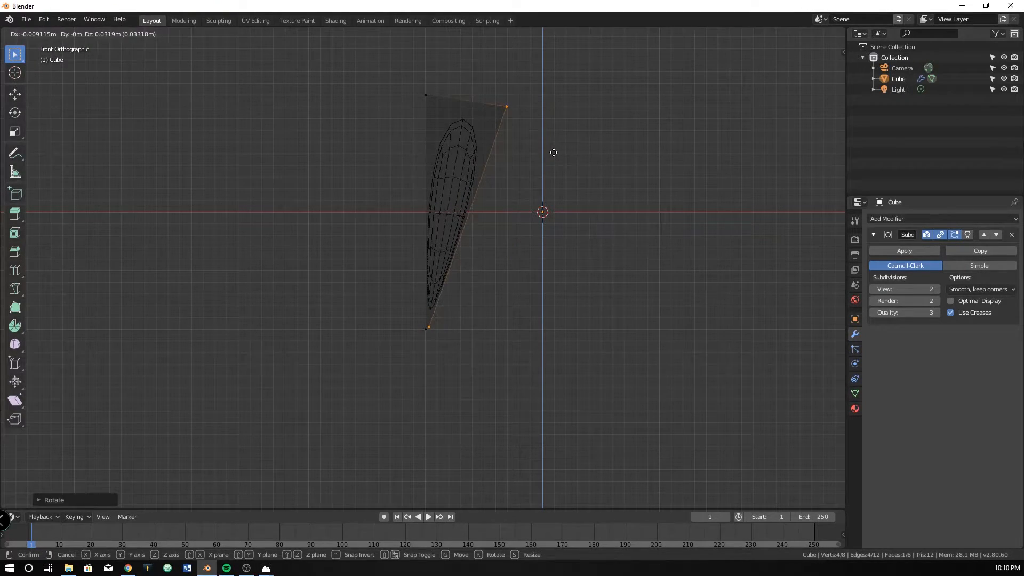
{"action": "mouse_move", "coordinate": [573, 168]}
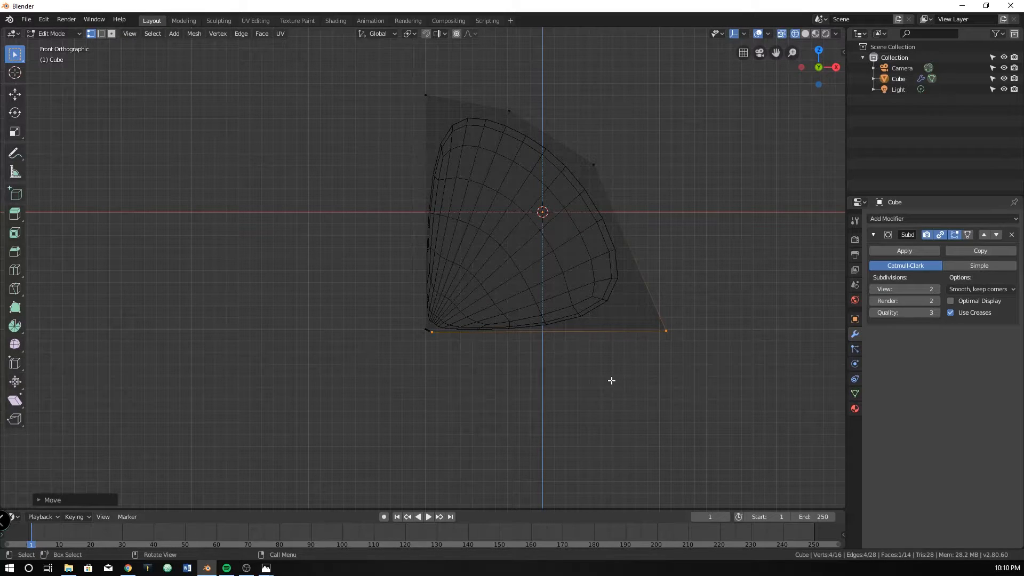
{"action": "mouse_move", "coordinate": [555, 399]}
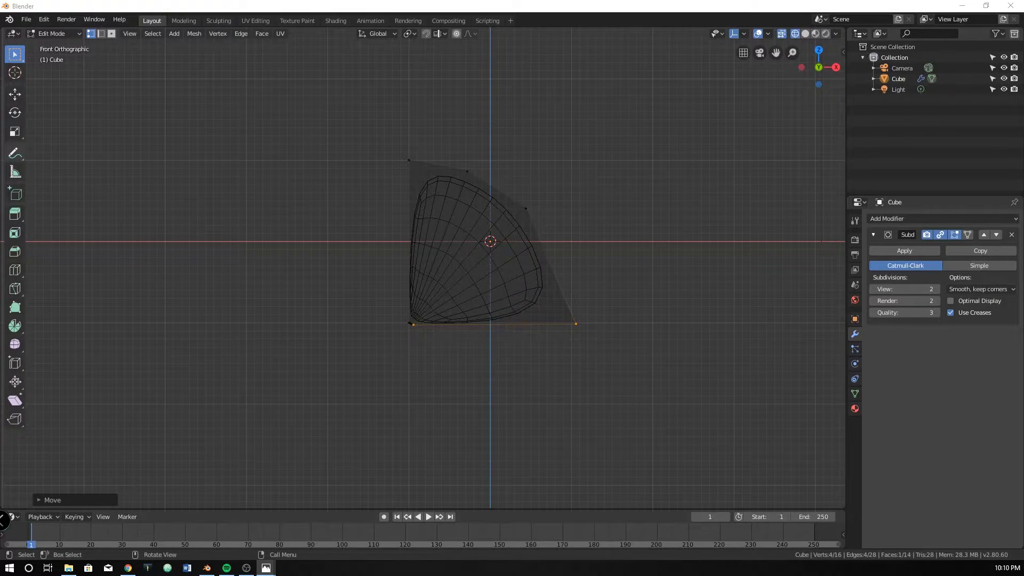
{"action": "mouse_move", "coordinate": [15, 153]}
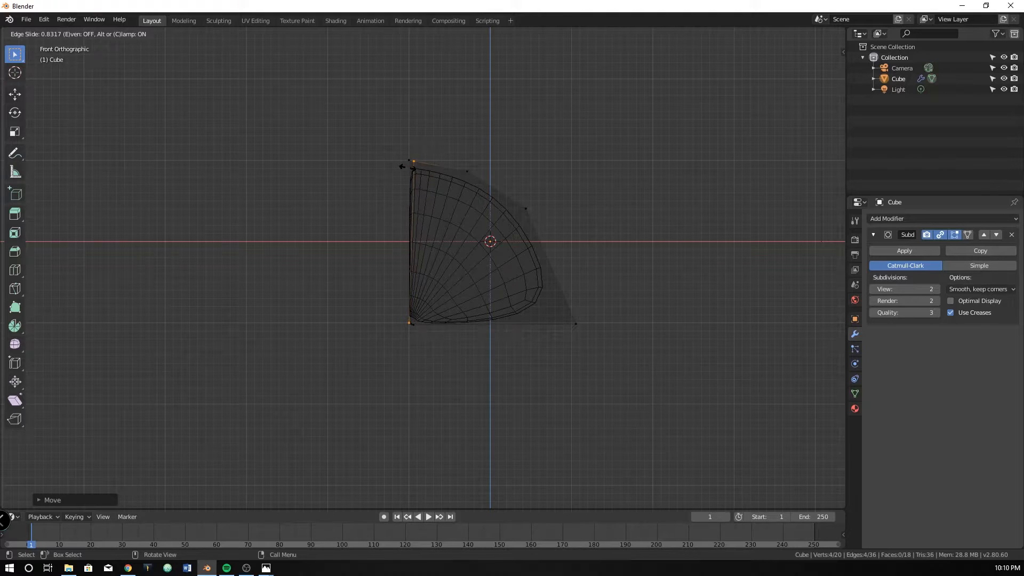
Slide the new edge loop toward the left and cut an extra edge loop into the wedge.
{"action": "left_click_drag", "start_coordinate": [381, 125], "coordinate": [402, 289]}
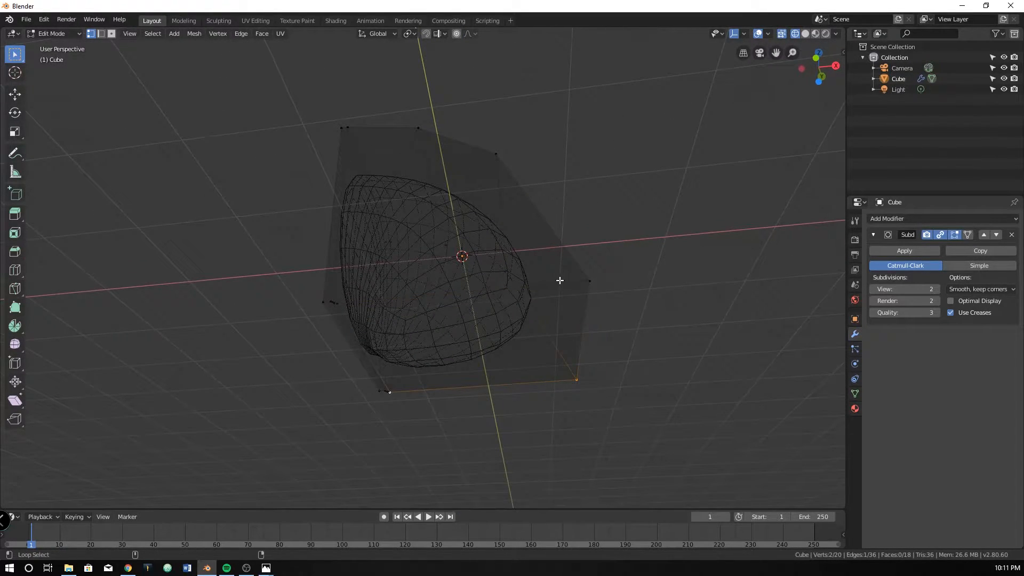
{"action": "key", "text": "KP_1"}
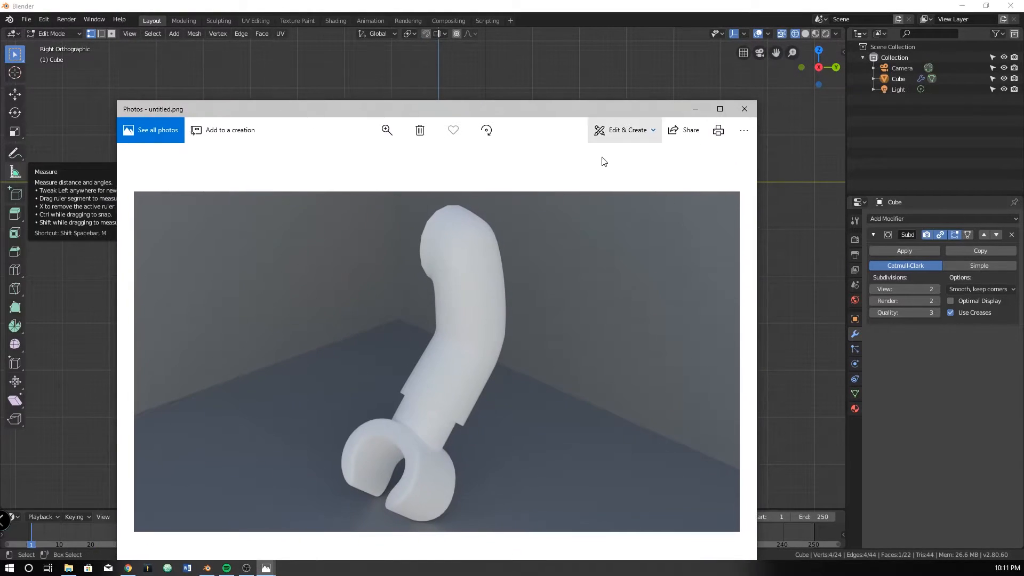
Step Photos from the arm render to the Robin reference and return to Blender.
{"action": "left_click", "coordinate": [743, 108]}
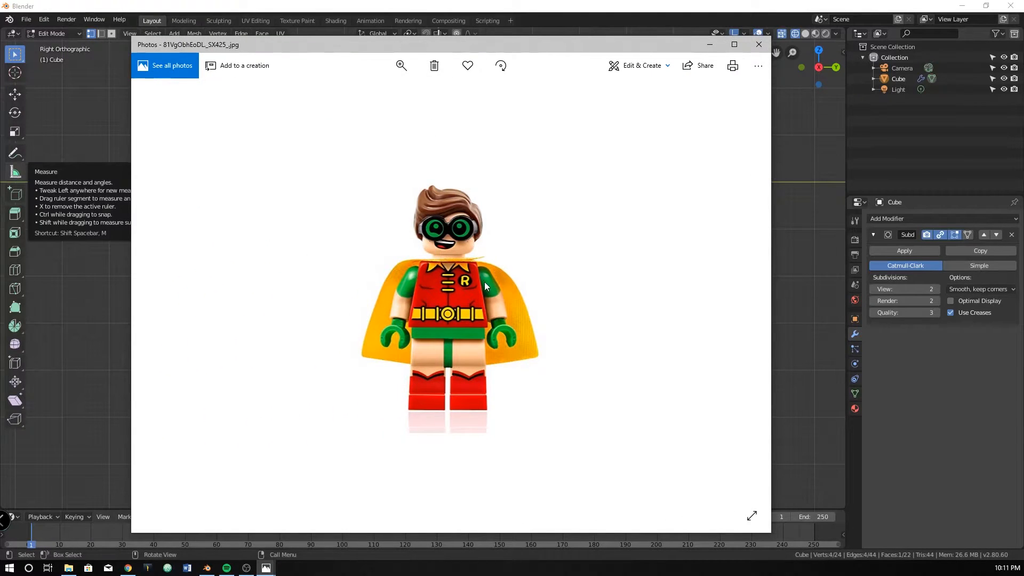
{"action": "mouse_move", "coordinate": [495, 193]}
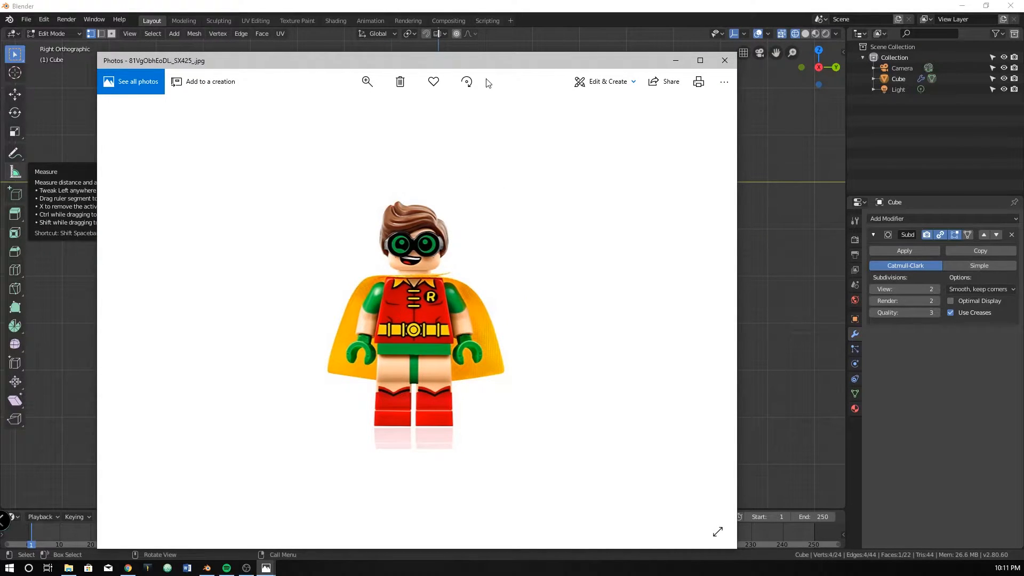
{"action": "left_click", "coordinate": [723, 61]}
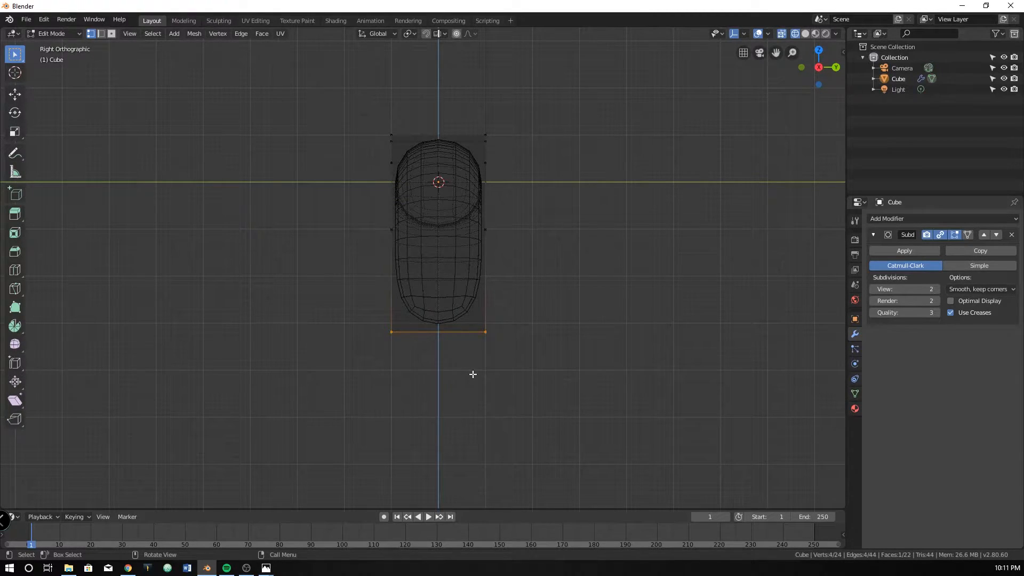
Angle the arm's bottom end and extrude the forearm downward twice to form the elbow.
{"action": "left_click_drag", "start_coordinate": [437, 331], "coordinate": [437, 366]}
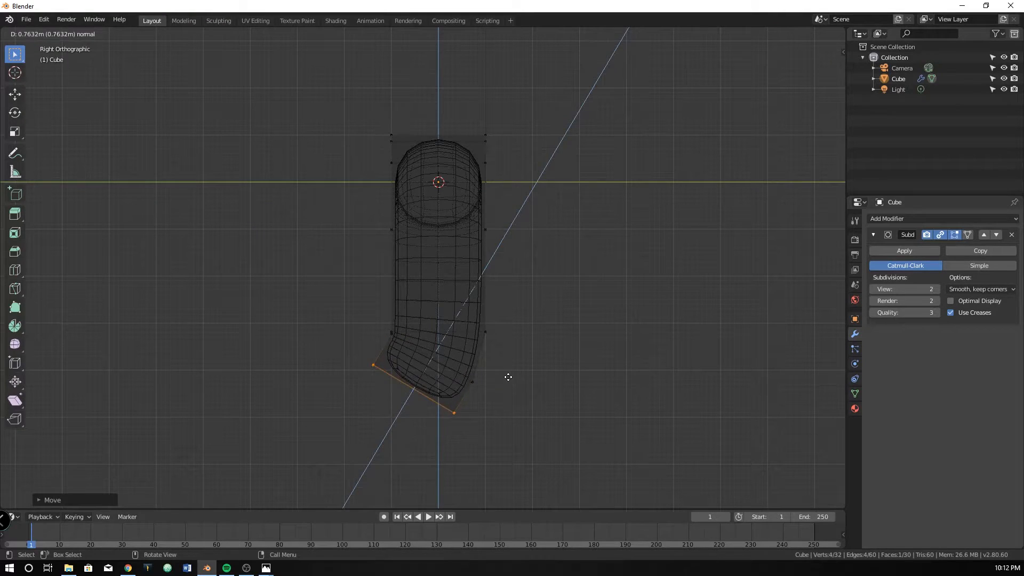
{"action": "left_click_drag", "start_coordinate": [509, 377], "coordinate": [448, 434]}
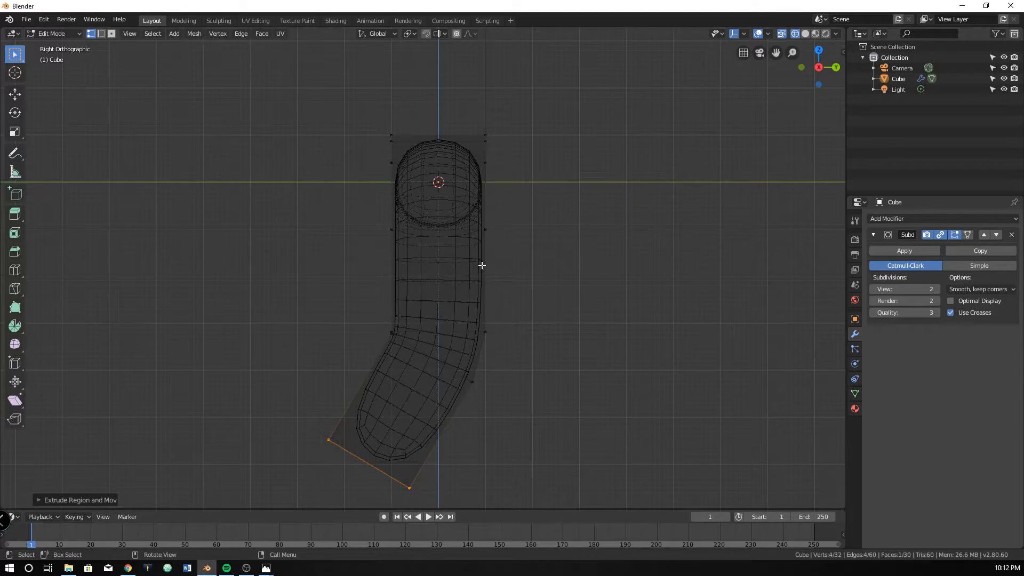
{"action": "key", "text": "KP_1"}
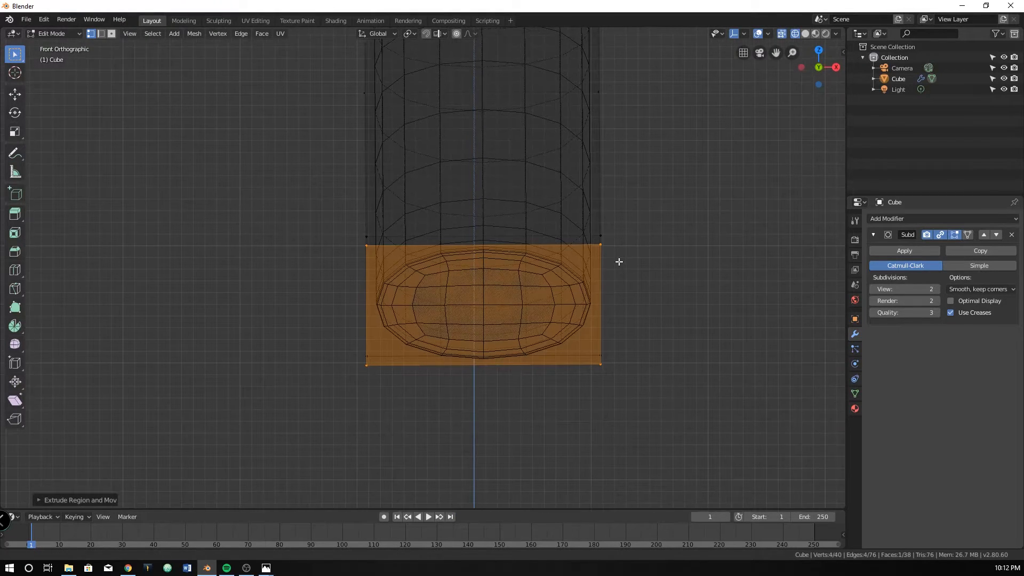
{"action": "key", "text": "s"}
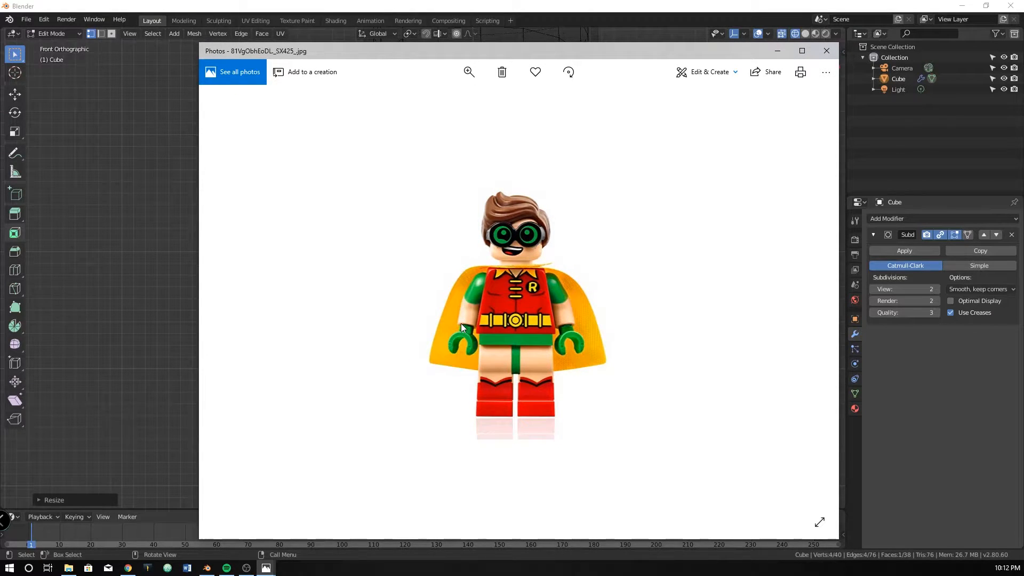
{"action": "mouse_move", "coordinate": [568, 328]}
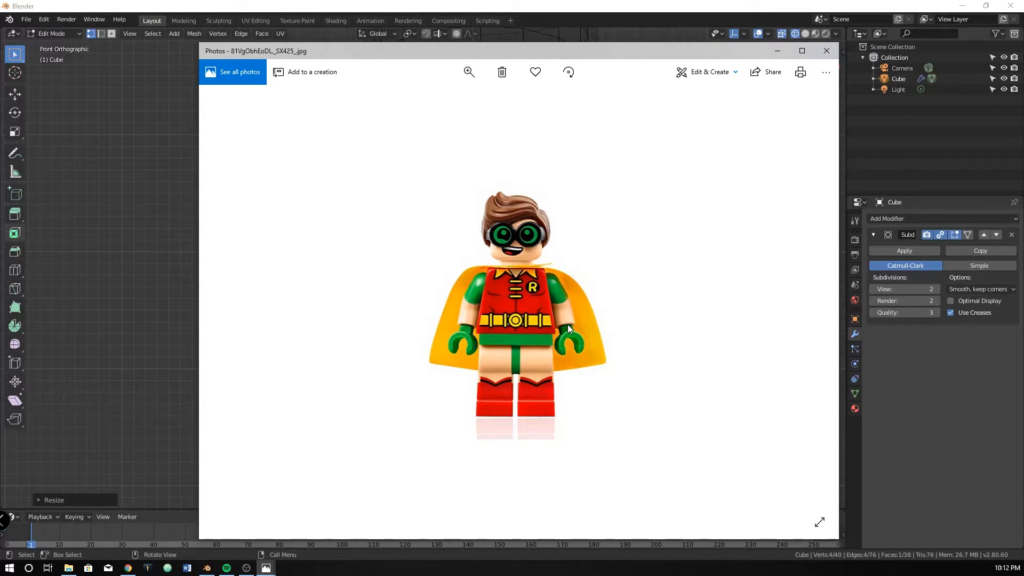
{"action": "mouse_move", "coordinate": [571, 325]}
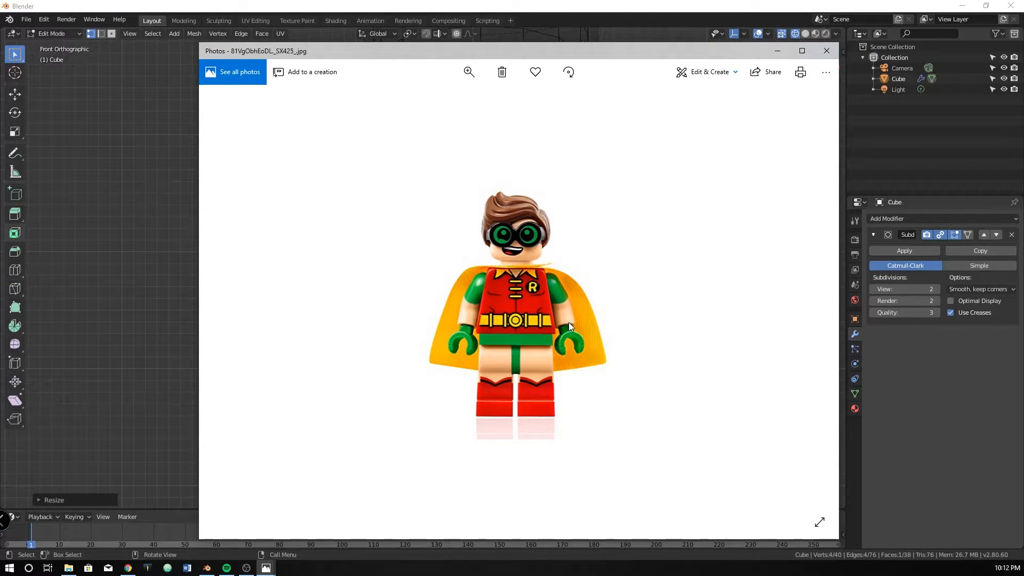
Leave the Photos viewer and return to the Blender arm model.
{"action": "left_click", "coordinate": [826, 51]}
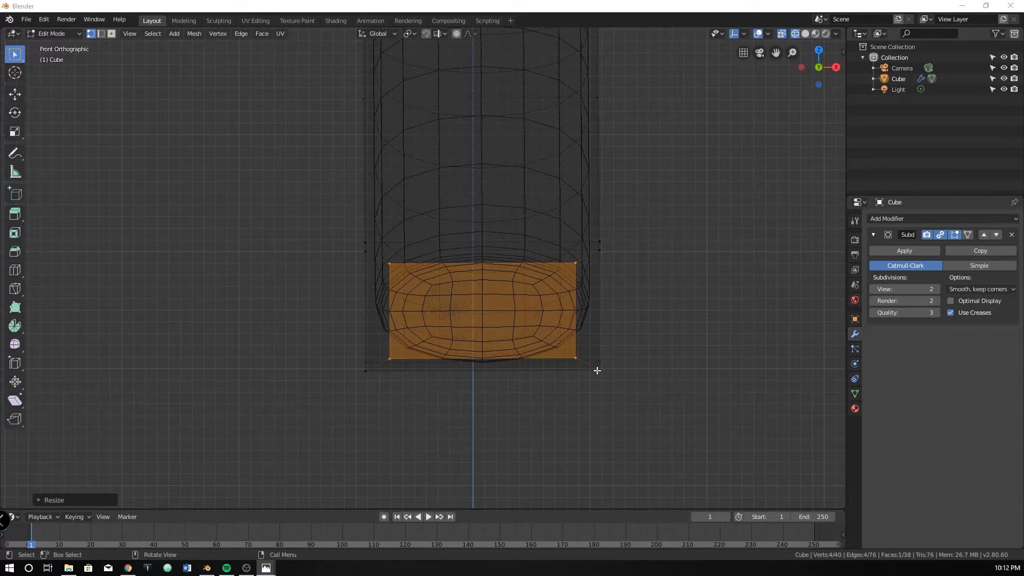
{"action": "mouse_move", "coordinate": [643, 142]}
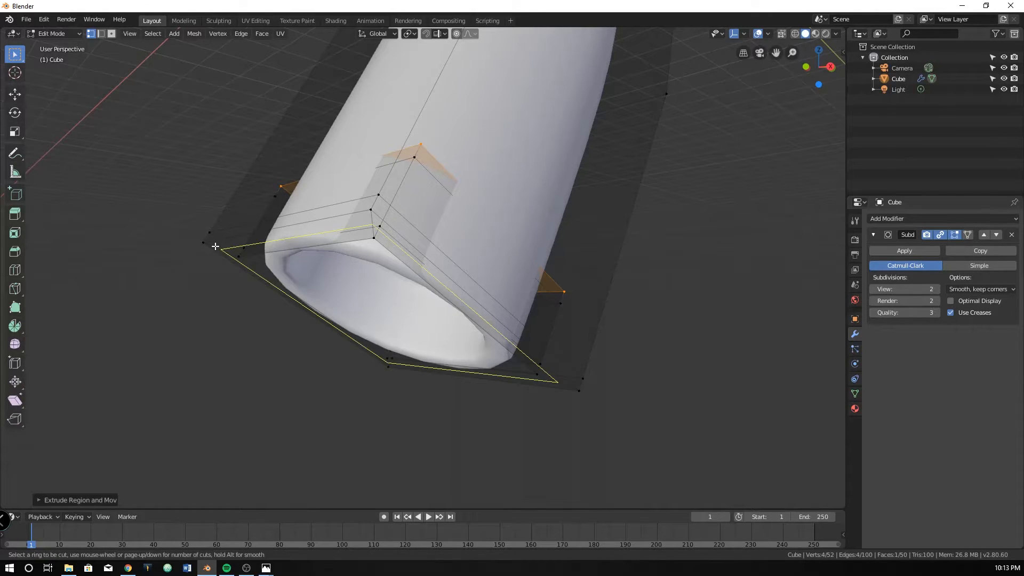
{"action": "mouse_move", "coordinate": [222, 249]}
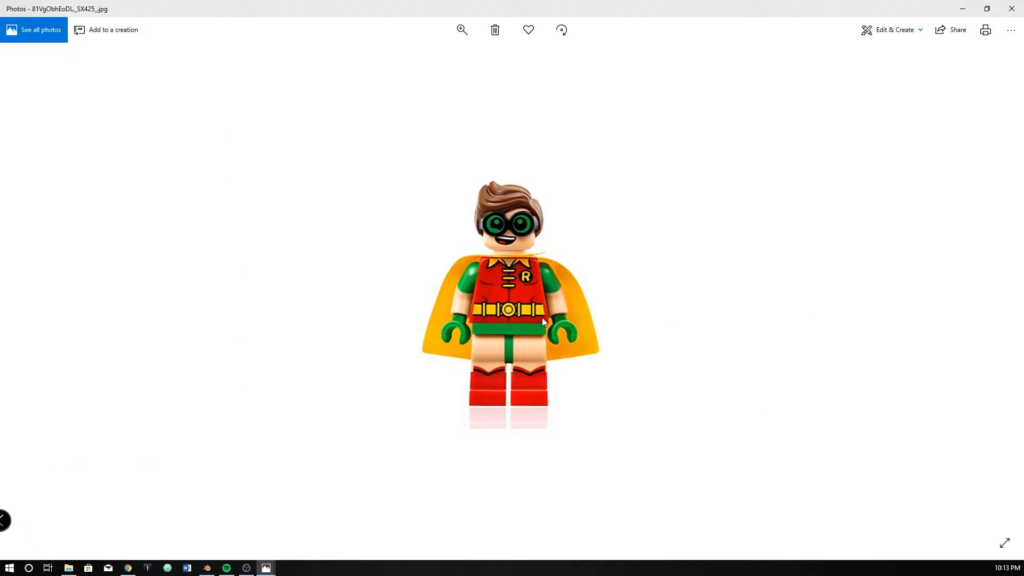
Zoom into the Robin photo to study the arms and C-shaped hands.
{"action": "left_click", "coordinate": [461, 30]}
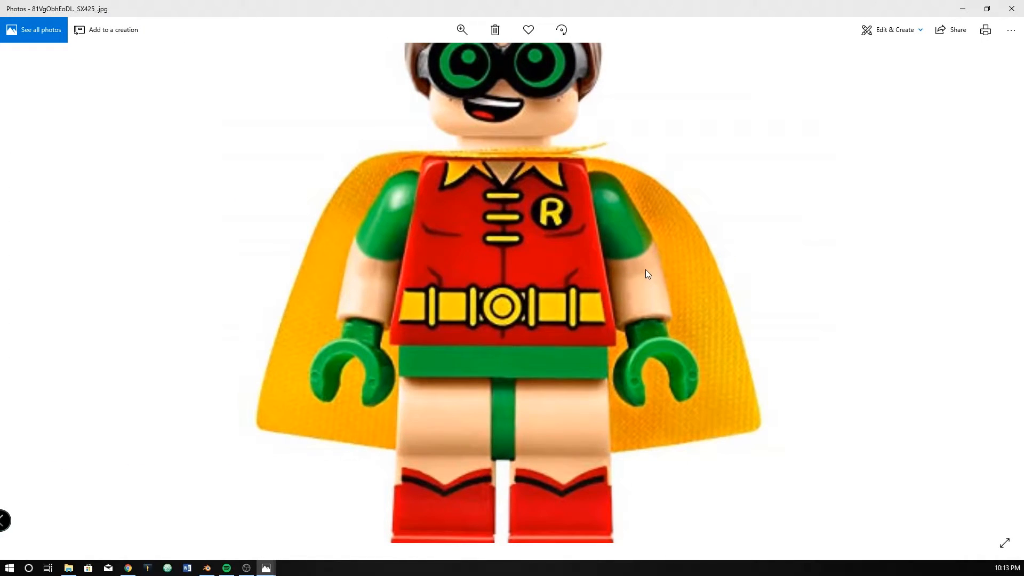
{"action": "mouse_move", "coordinate": [607, 215]}
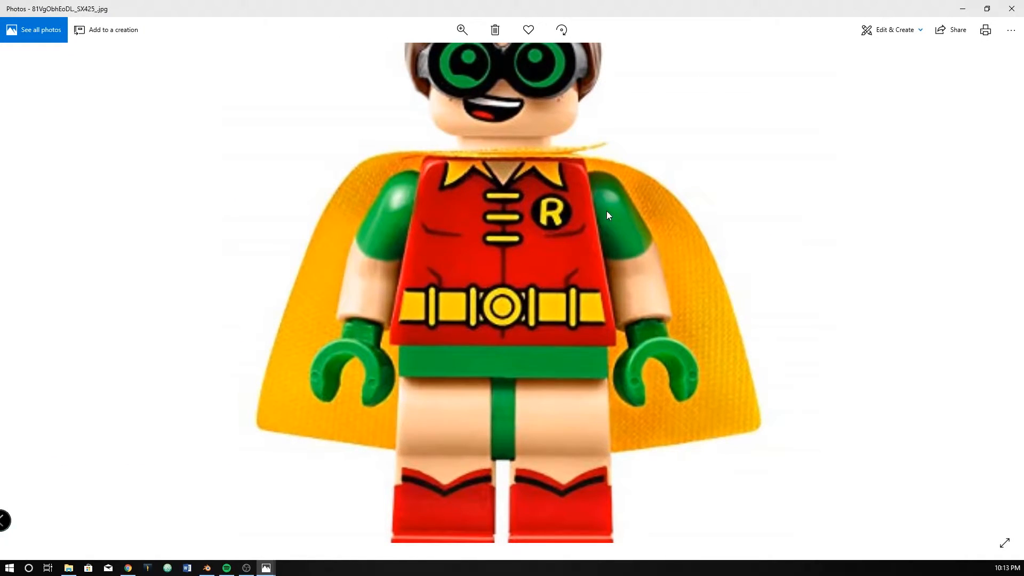
{"action": "mouse_move", "coordinate": [621, 223]}
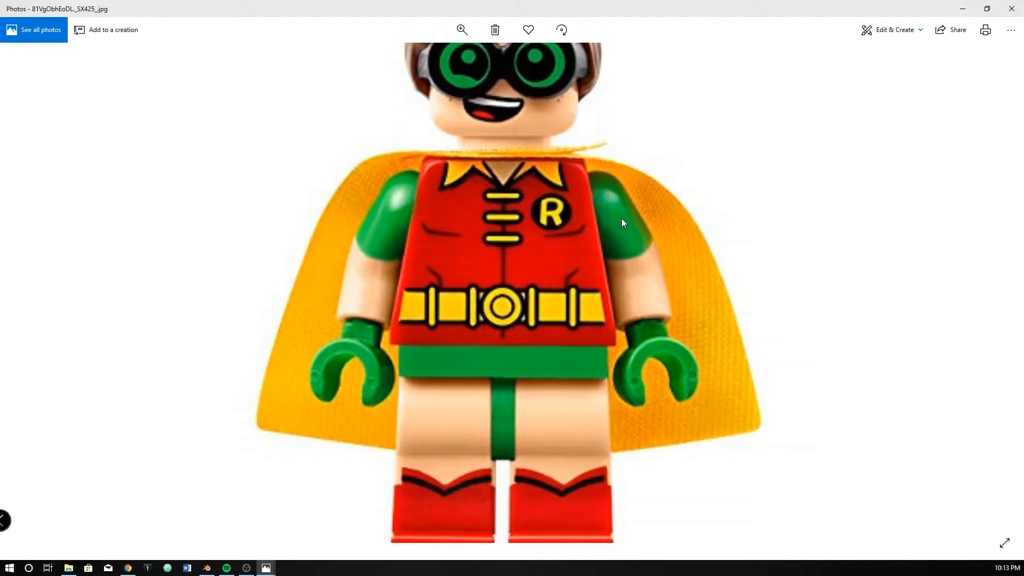
{"action": "mouse_move", "coordinate": [651, 224]}
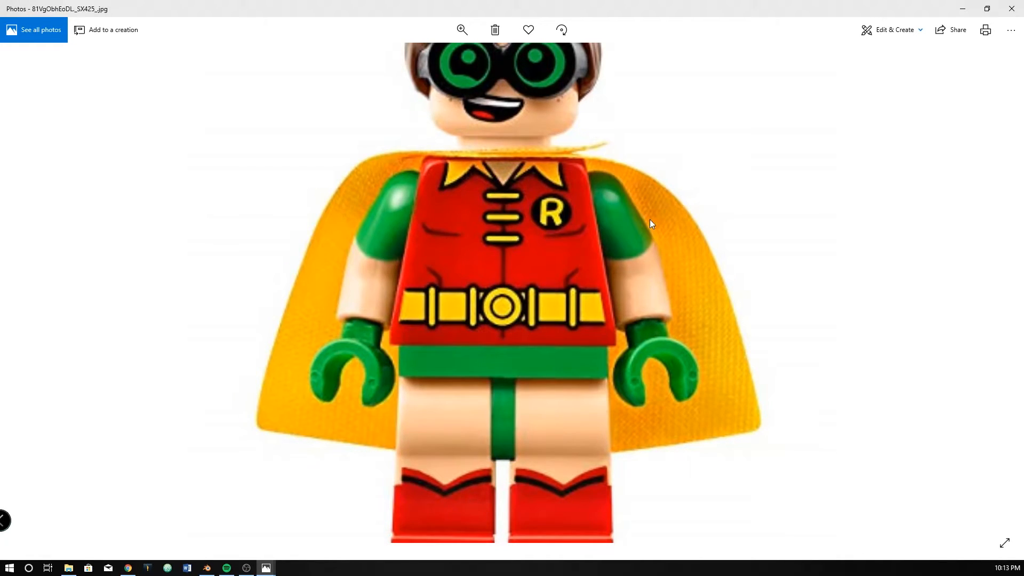
{"action": "mouse_move", "coordinate": [748, 15]}
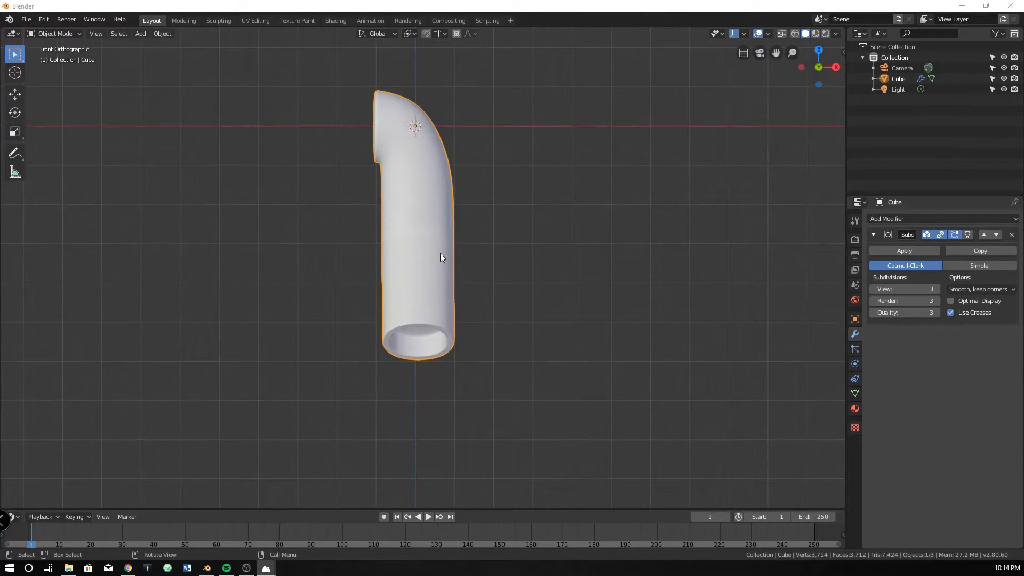
Move the shoulder-top vertex and pull the inner corner vertex into place.
{"action": "left_click_drag", "start_coordinate": [441, 257], "coordinate": [516, 335]}
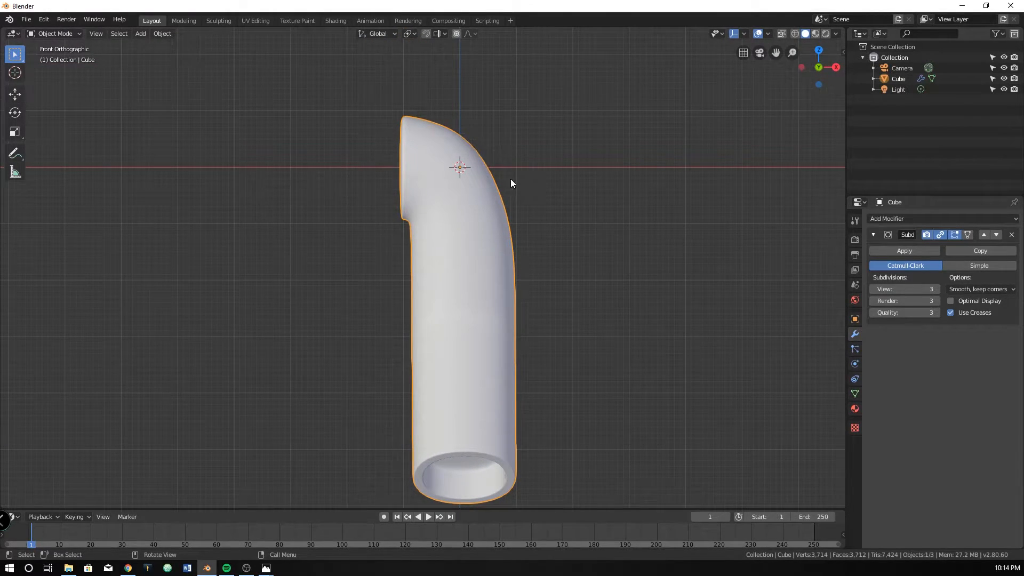
{"action": "key", "text": "Tab"}
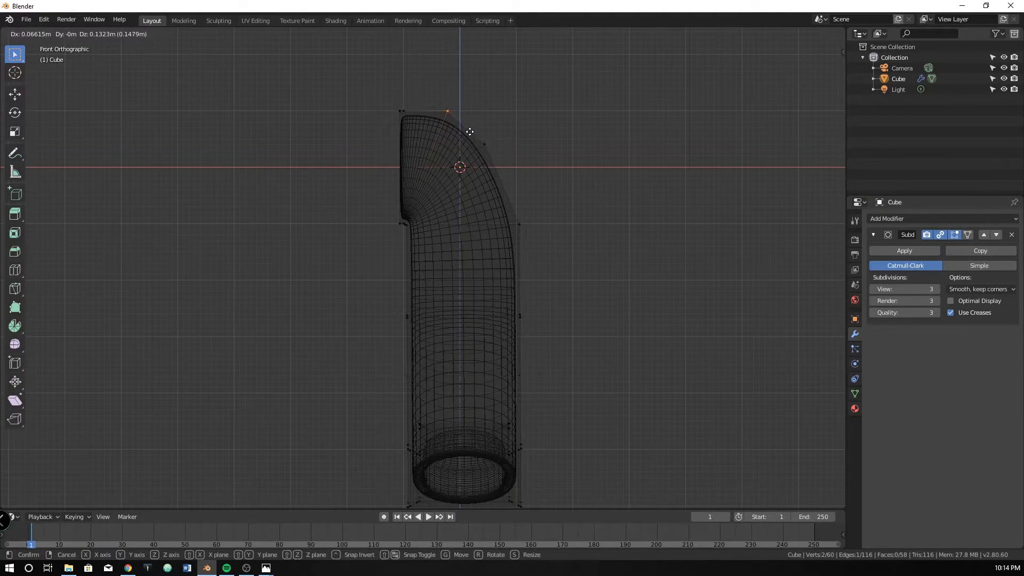
{"action": "left_click_drag", "start_coordinate": [469, 131], "coordinate": [519, 157]}
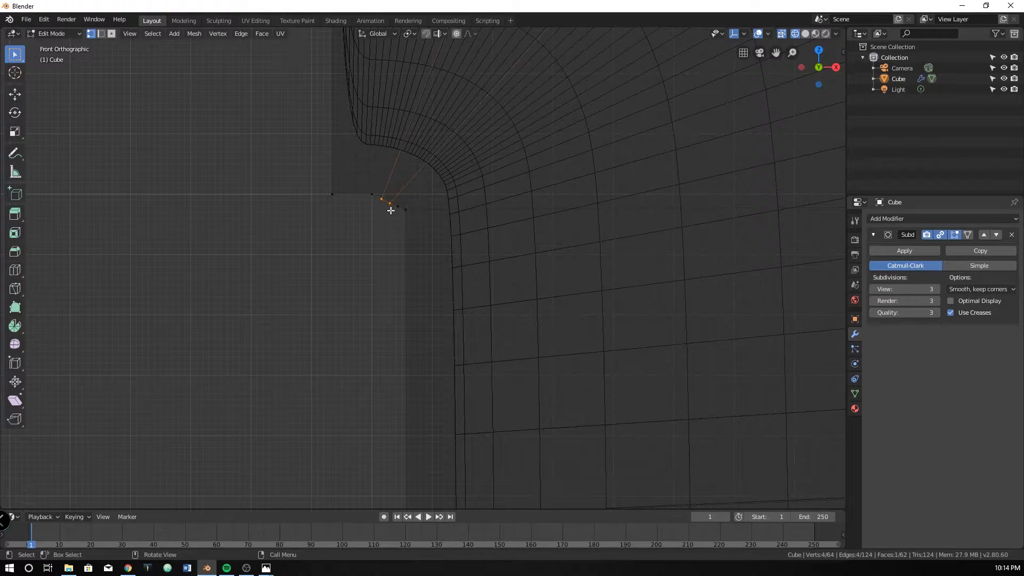
{"action": "mouse_move", "coordinate": [383, 222]}
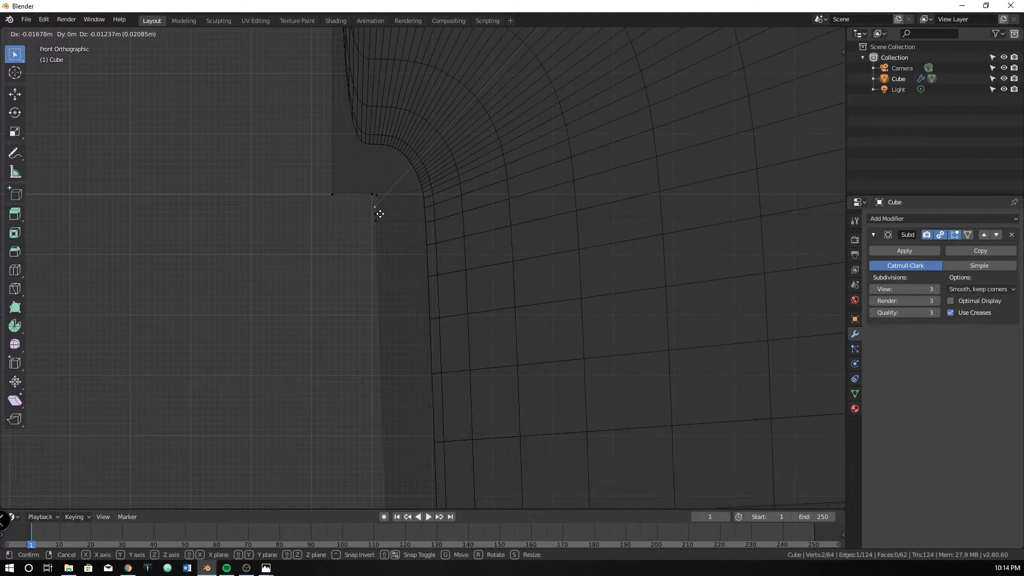
{"action": "left_click_drag", "start_coordinate": [379, 214], "coordinate": [379, 202]}
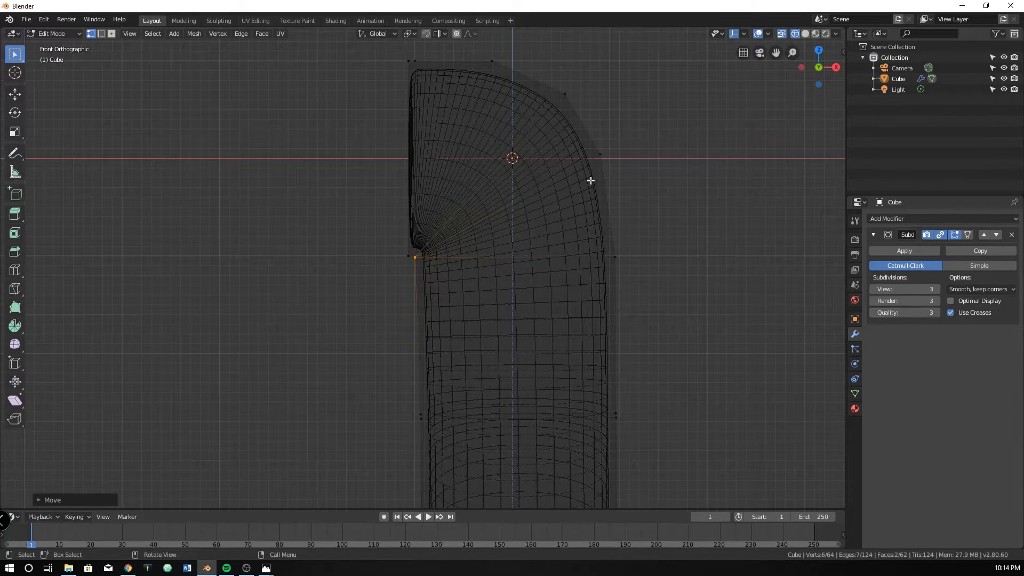
Reshape the outer shoulder in front view and switch X-ray off for solid display.
{"action": "key", "text": "ctrl+r"}
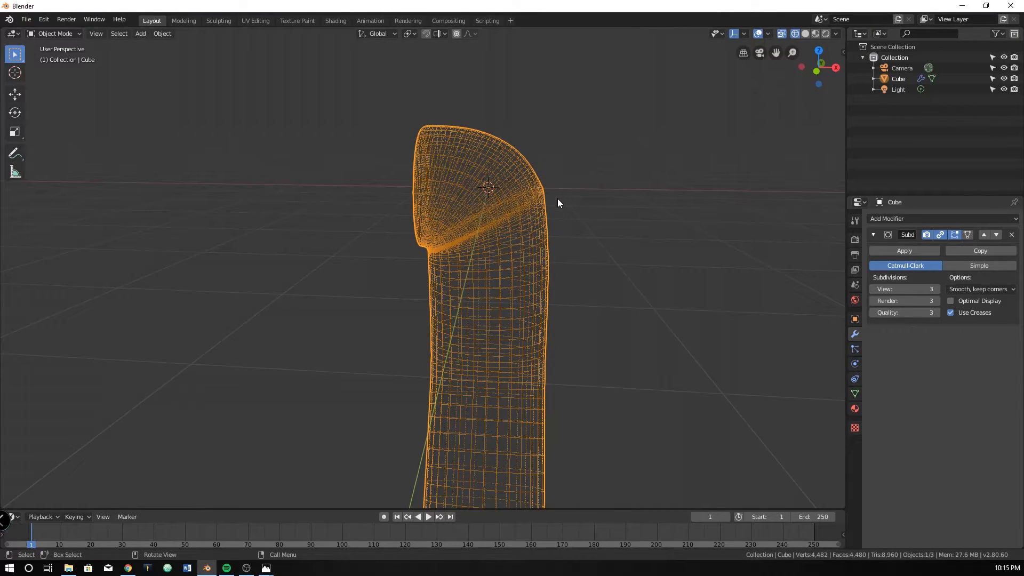
{"action": "key", "text": "Tab"}
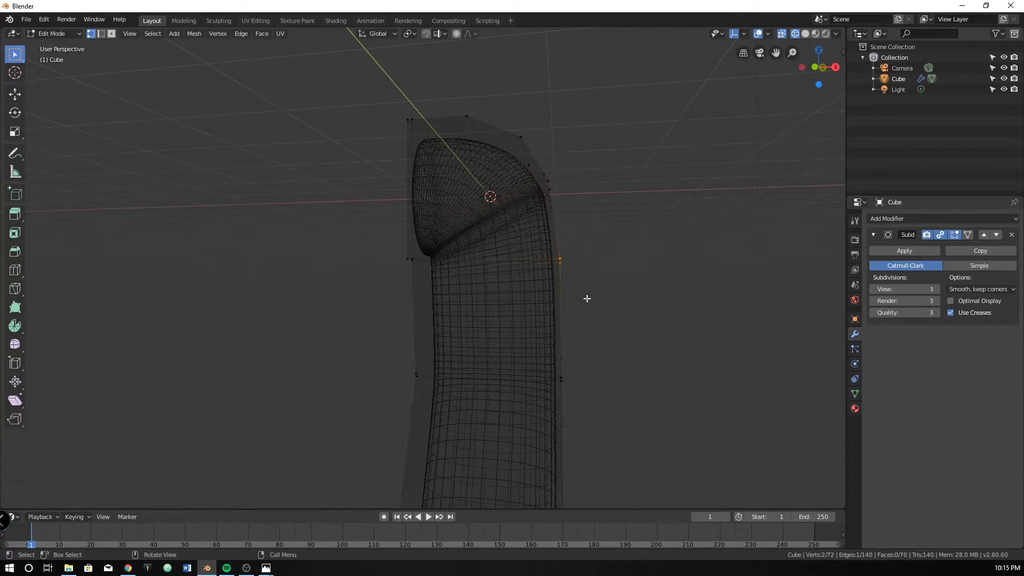
{"action": "key", "text": "KP_1"}
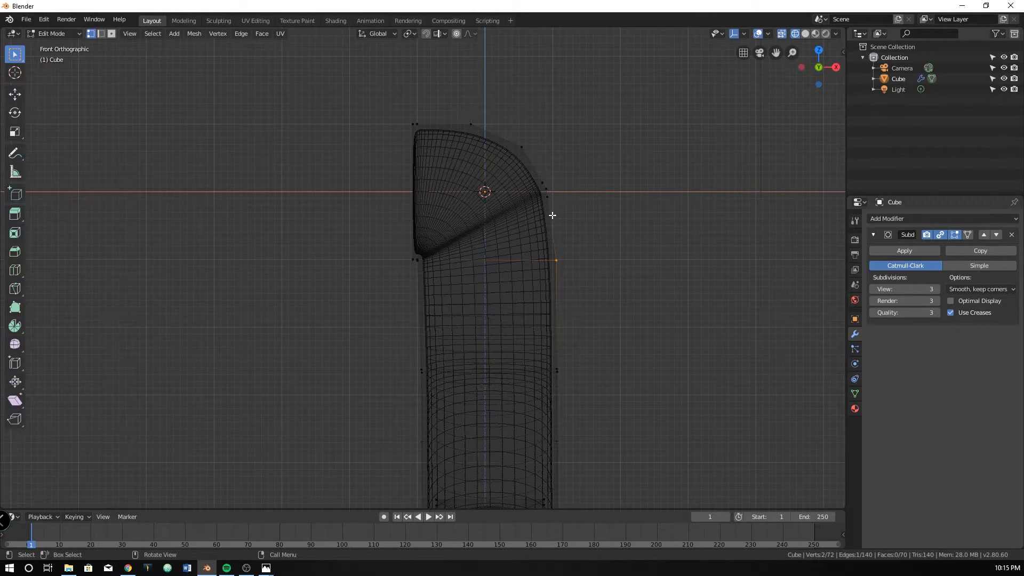
{"action": "mouse_move", "coordinate": [557, 249]}
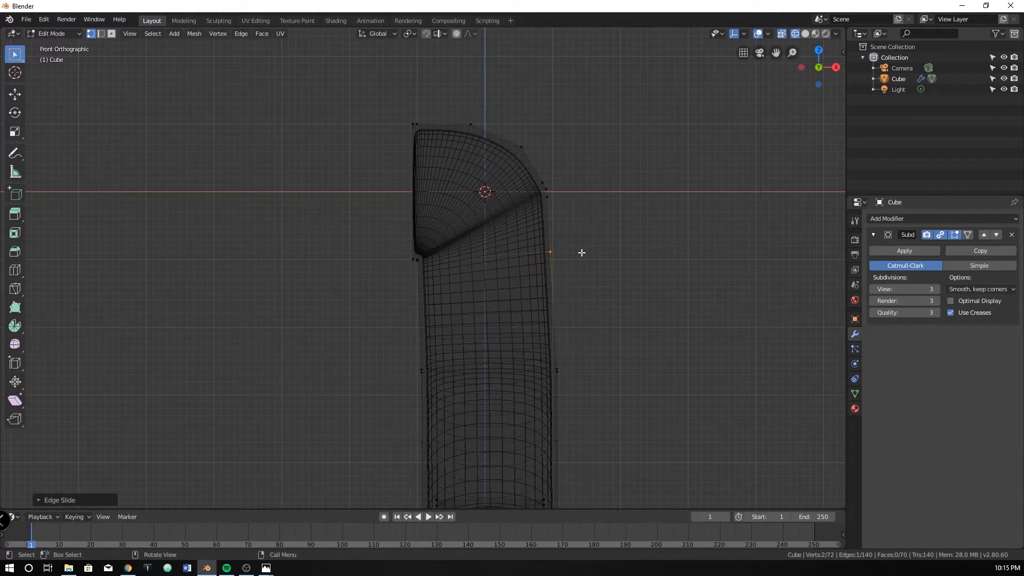
{"action": "mouse_move", "coordinate": [547, 196]}
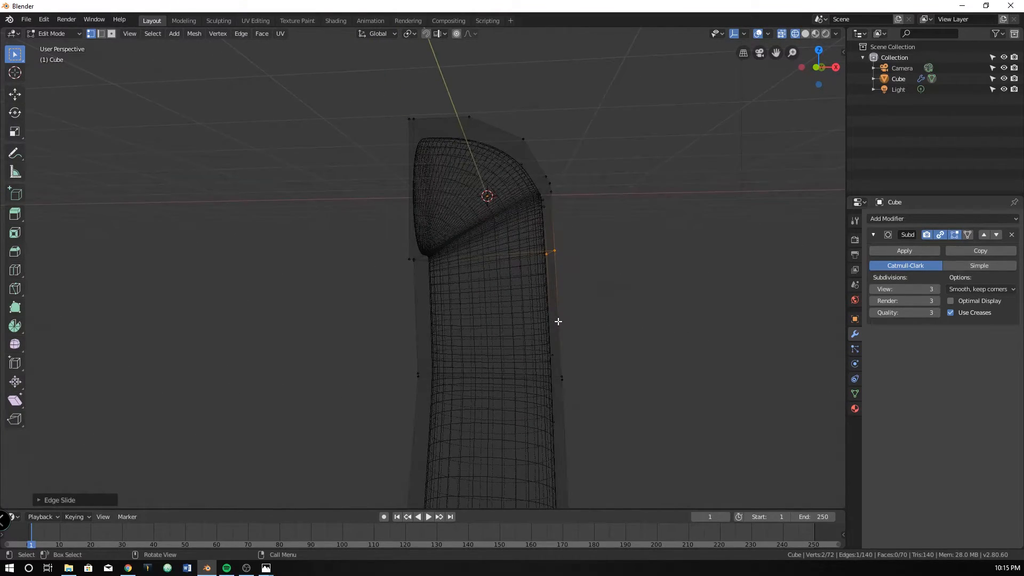
{"action": "key", "text": "KP_1"}
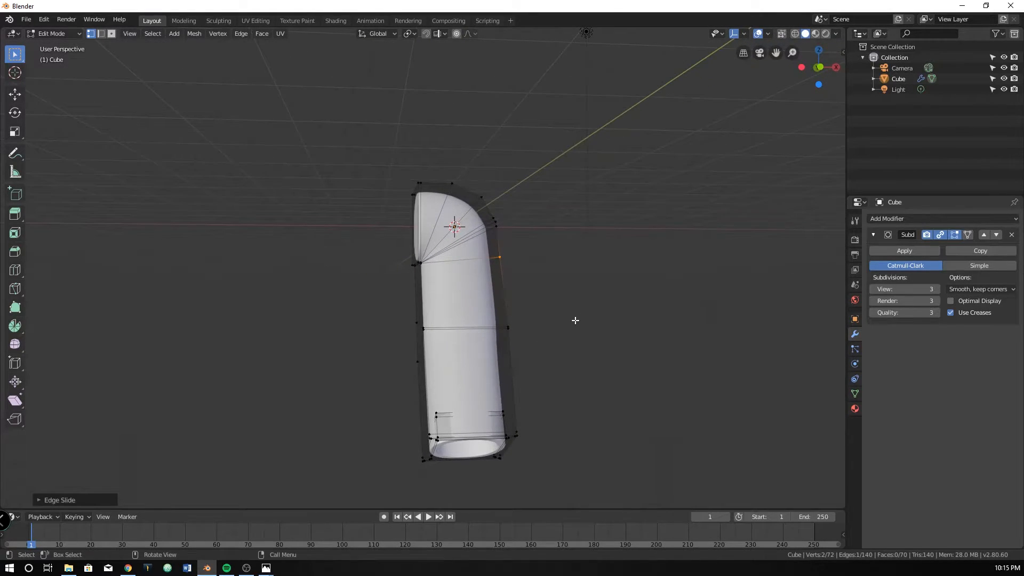
{"action": "key", "text": "KP_1"}
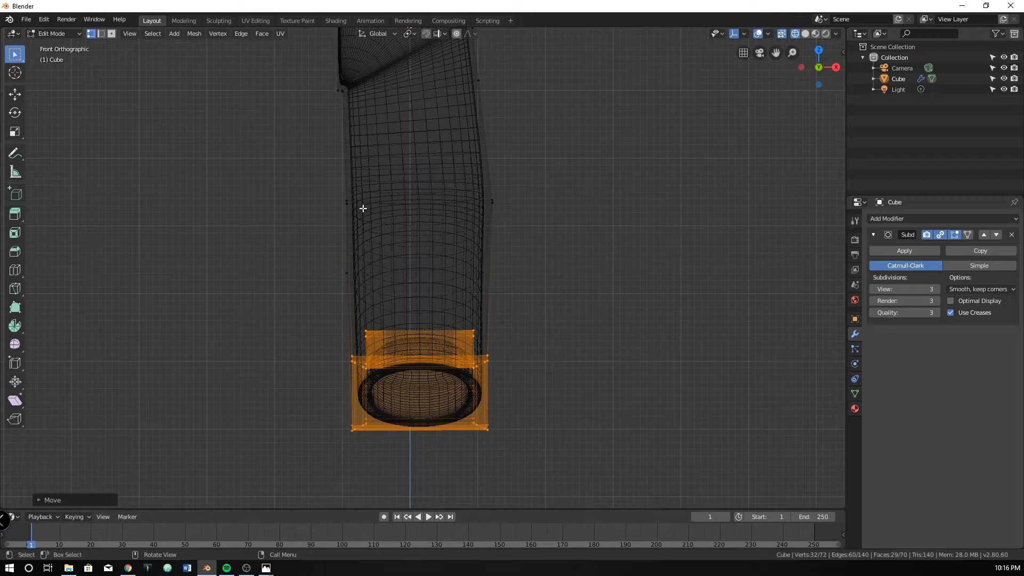
{"action": "mouse_move", "coordinate": [15, 326]}
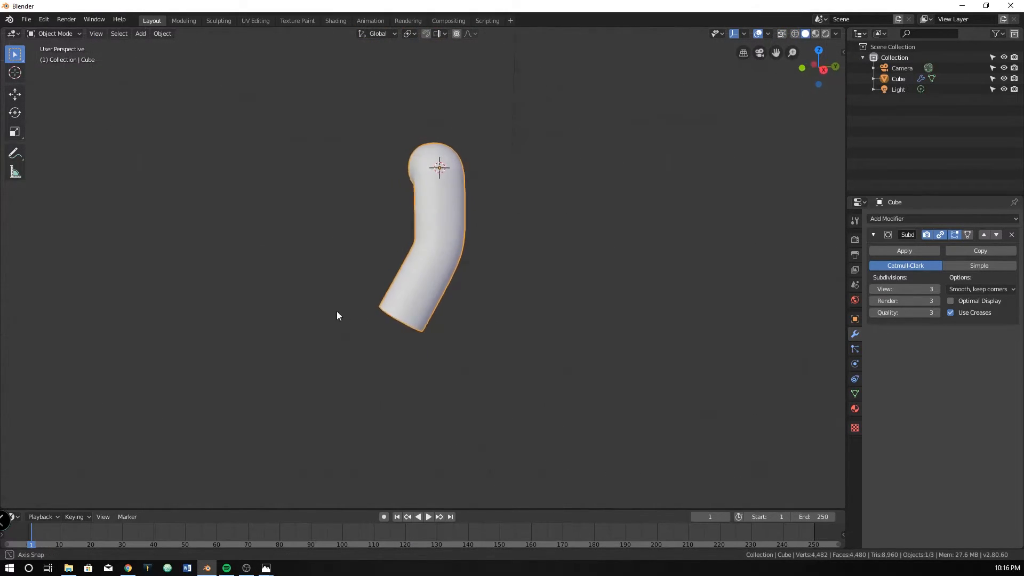
Add an elbow loop cut, orbit to inspect the bend, and undo one extra cut.
{"action": "key", "text": "Tab"}
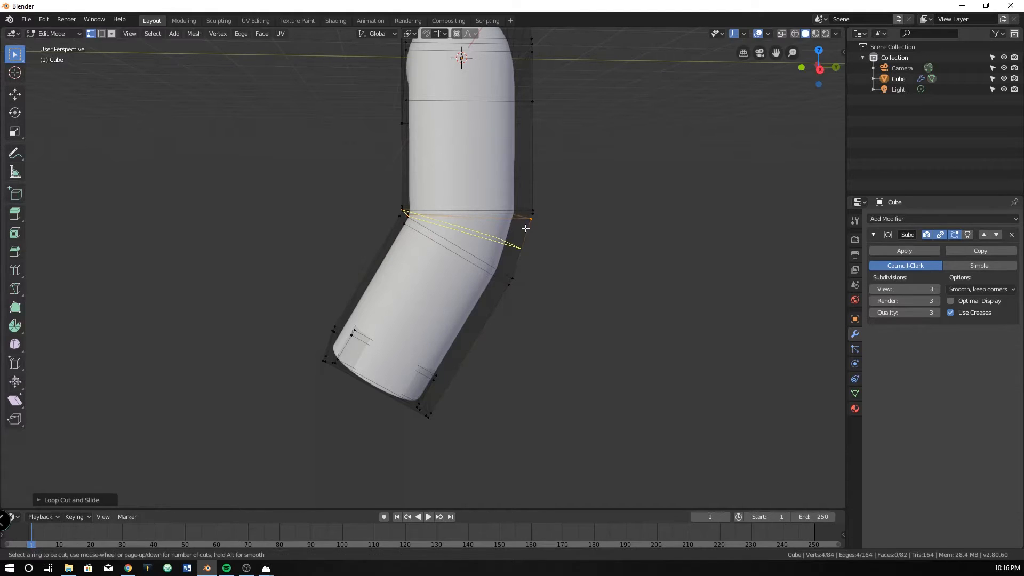
{"action": "key", "text": "Tab"}
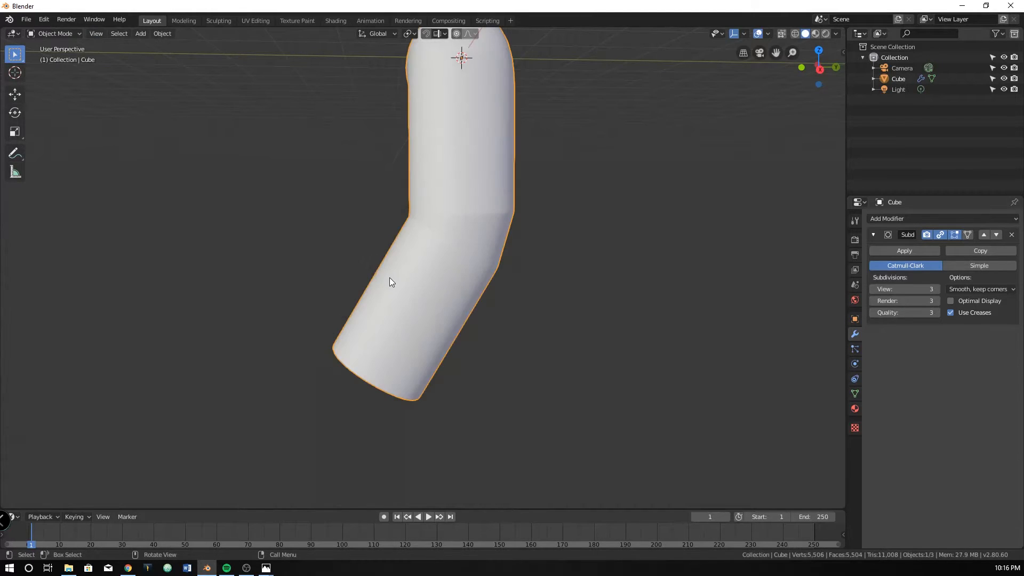
{"action": "left_click_drag", "start_coordinate": [392, 281], "coordinate": [467, 284]}
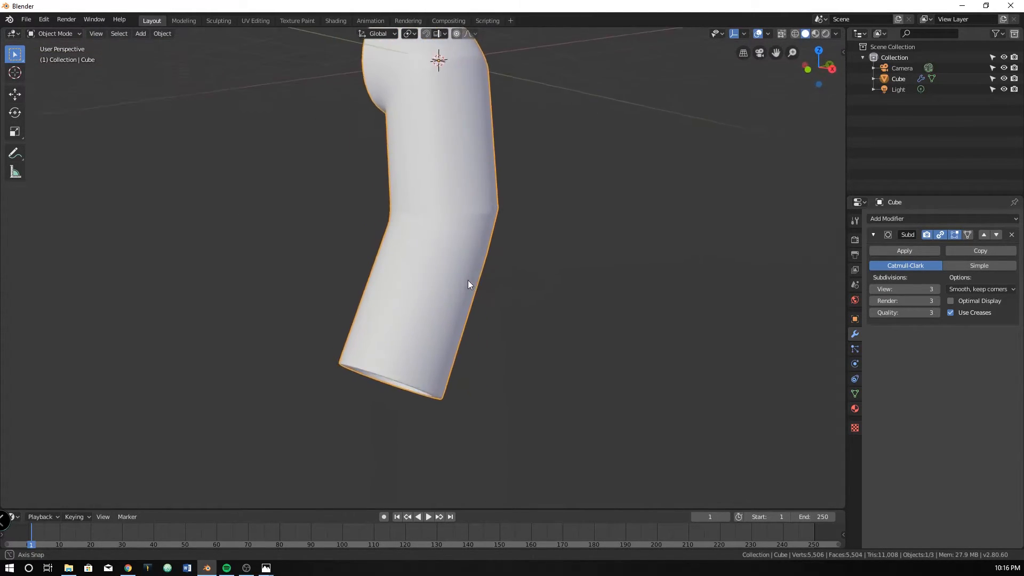
{"action": "left_click_drag", "start_coordinate": [468, 285], "coordinate": [536, 257]}
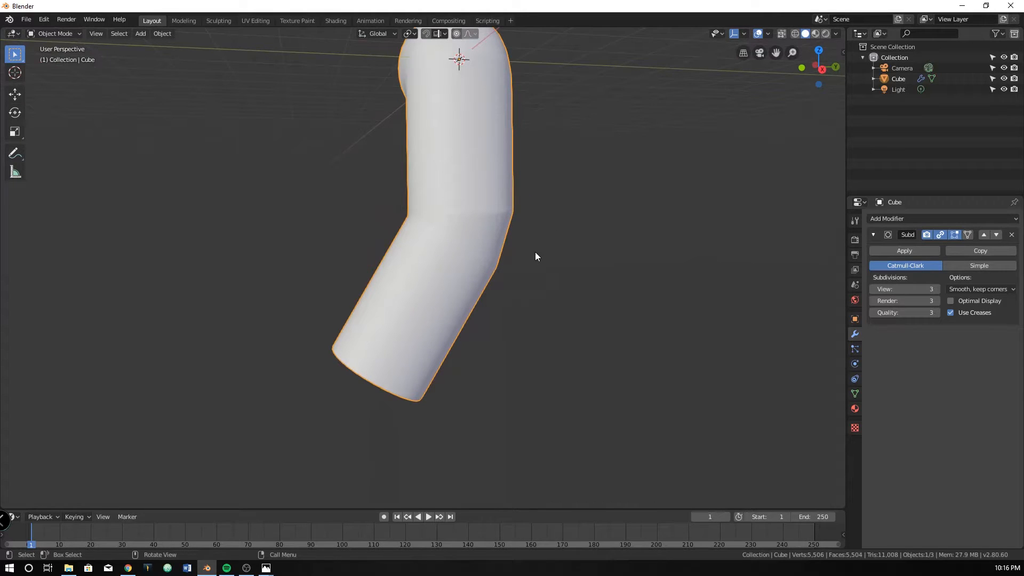
{"action": "key", "text": "Tab"}
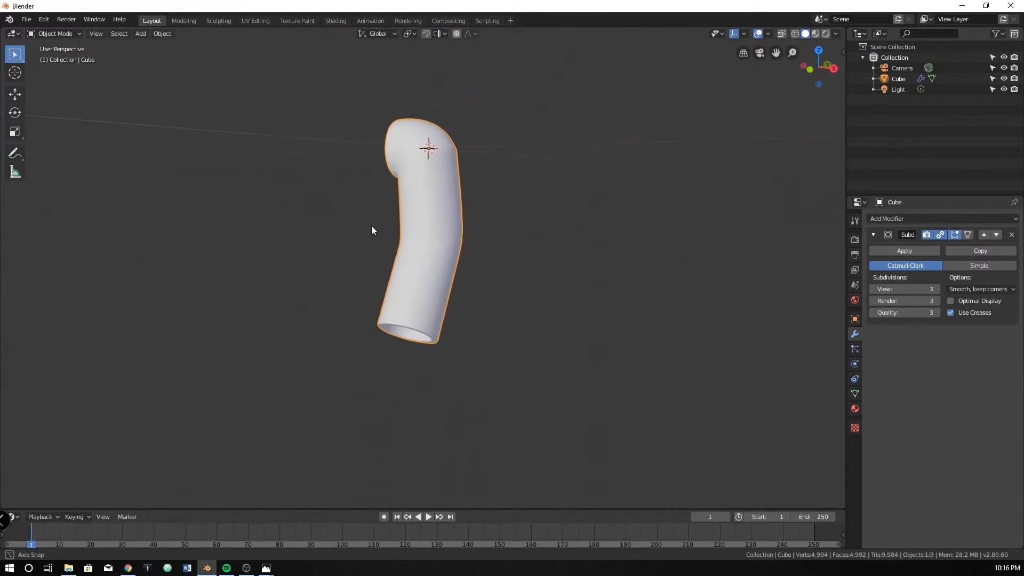
Bring up the Robin minifigure reference photo in Photos.
{"action": "left_click", "coordinate": [265, 567]}
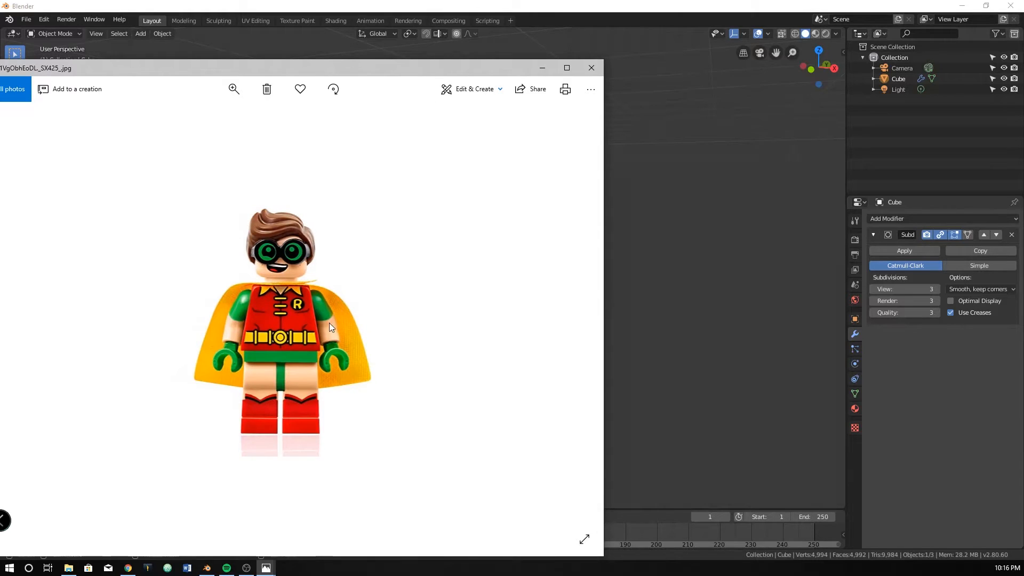
{"action": "mouse_move", "coordinate": [392, 75]}
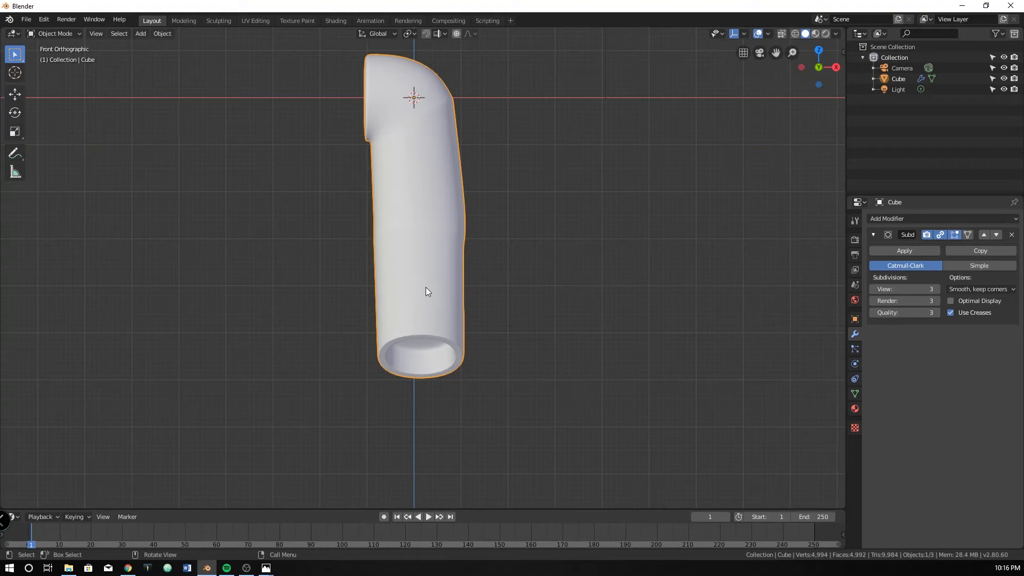
Extrude and scale the forearm's bottom edge loop inward into a narrower wrist peg.
{"action": "key", "text": "Tab"}
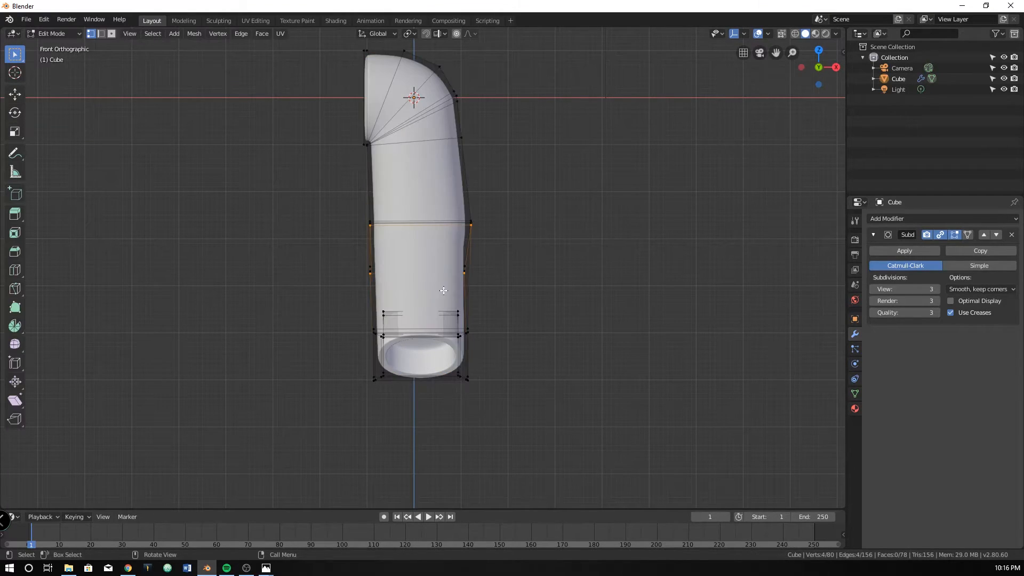
{"action": "left_click", "coordinate": [174, 33]}
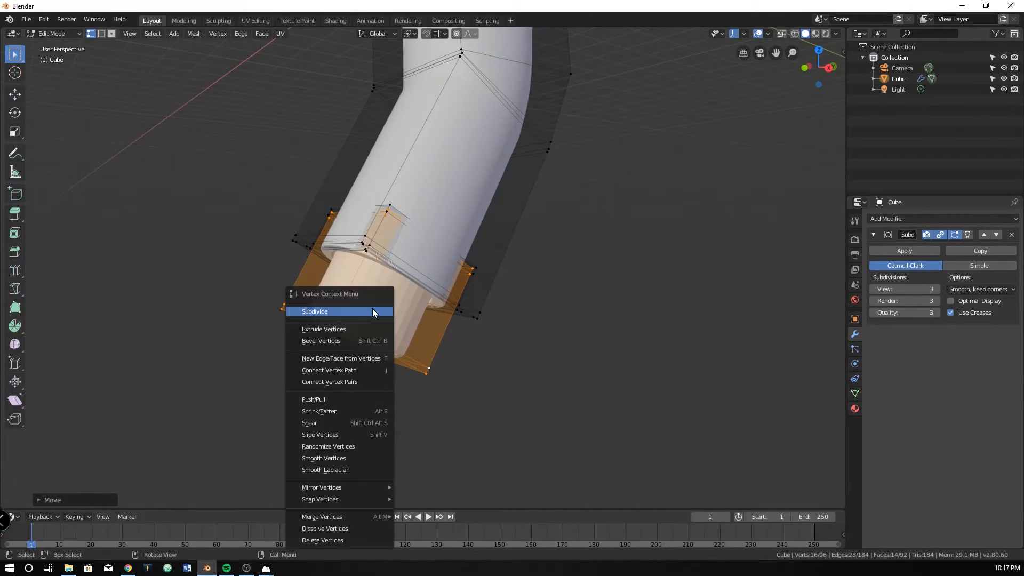
{"action": "key", "text": "Tab"}
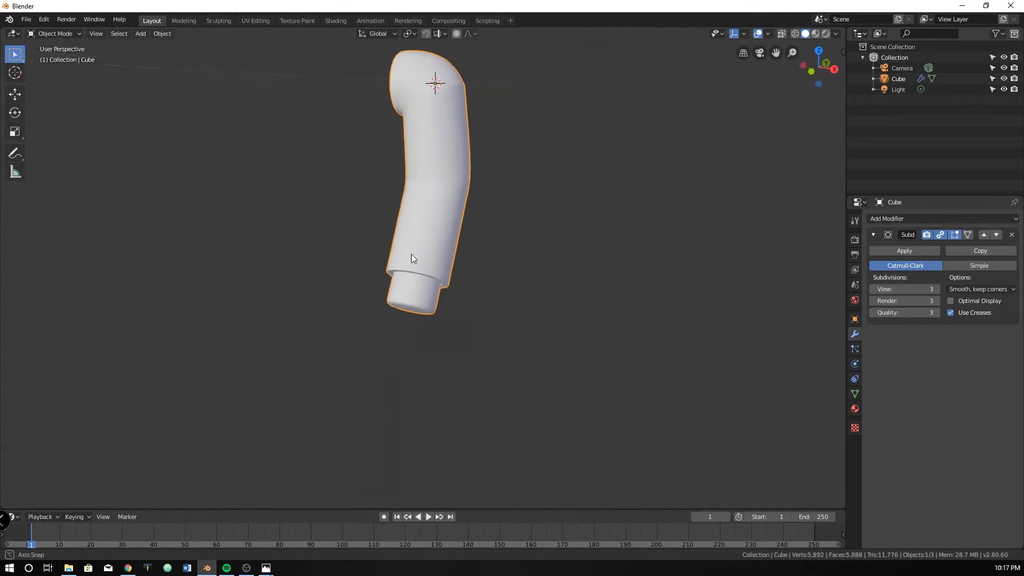
Extrude and inset the wrist end into a small rounded knob, checking the reference photo.
{"action": "key", "text": "Tab"}
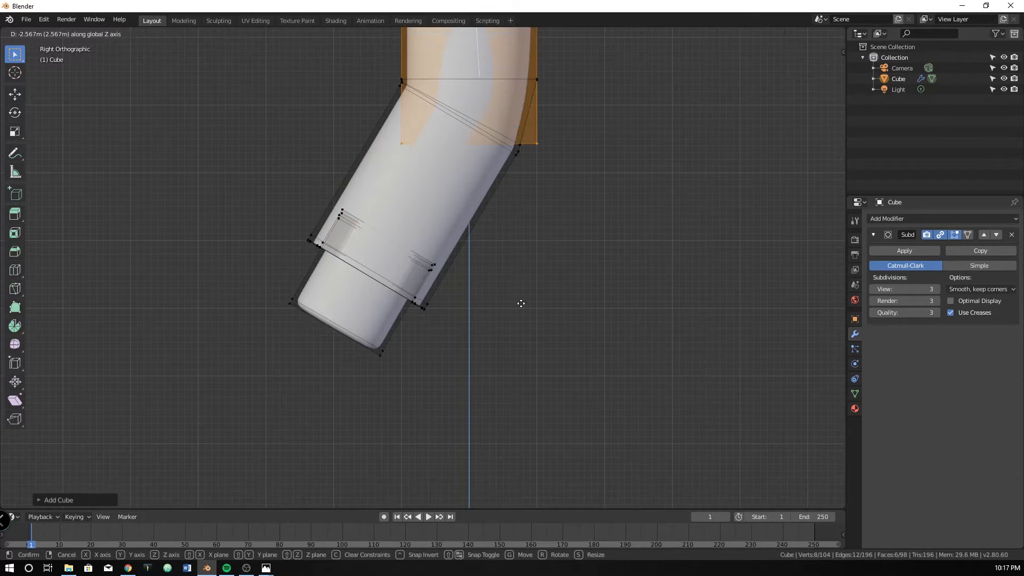
{"action": "mouse_move", "coordinate": [386, 342]}
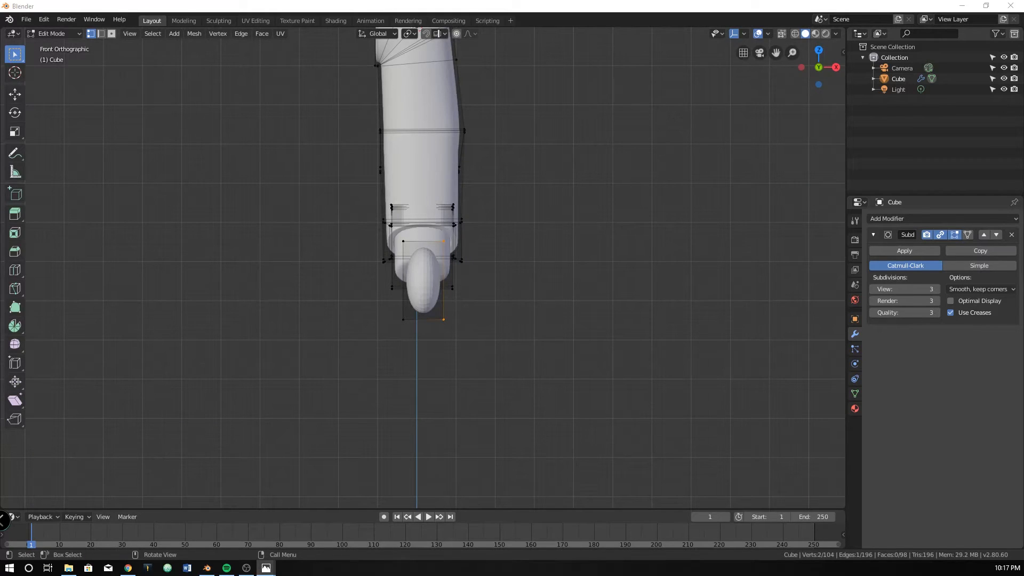
{"action": "left_click", "coordinate": [265, 567]}
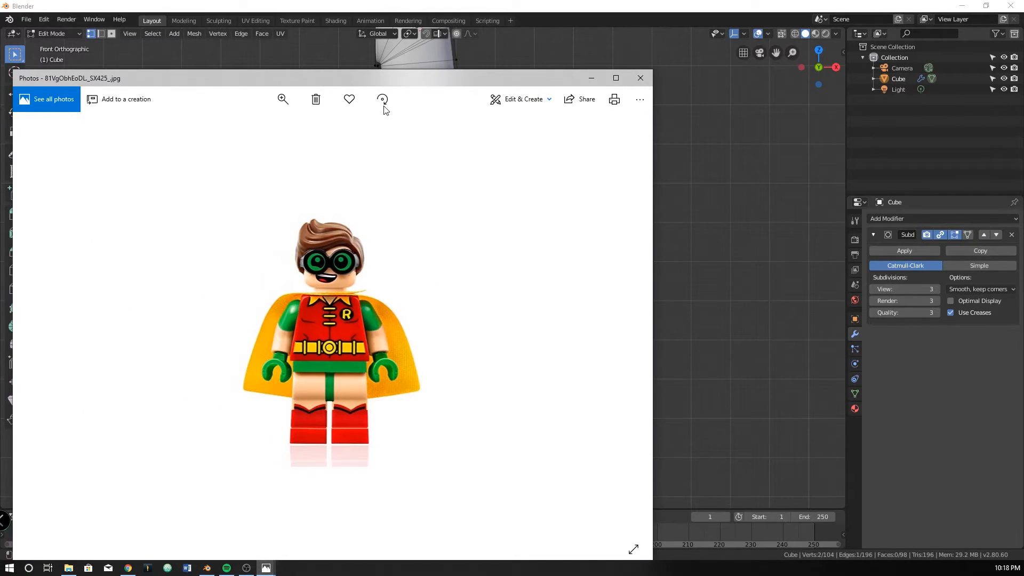
{"action": "left_click", "coordinate": [639, 78]}
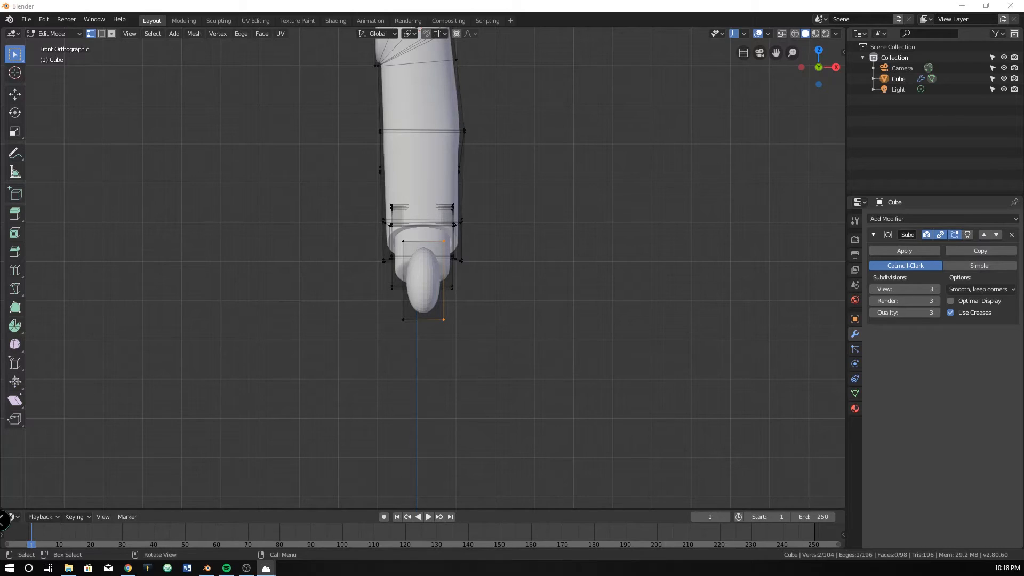
{"action": "mouse_move", "coordinate": [465, 283]}
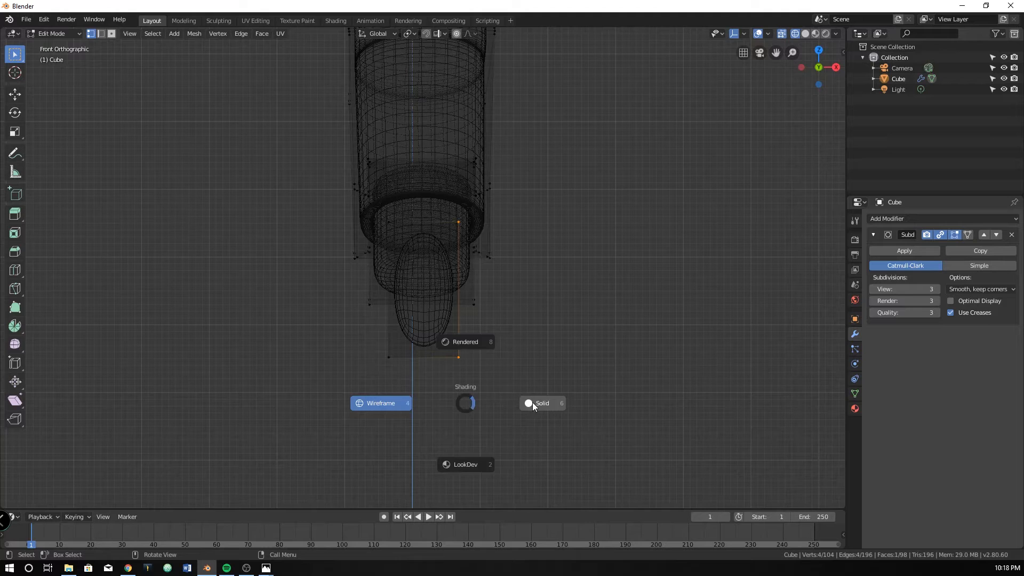
{"action": "left_click", "coordinate": [542, 403]}
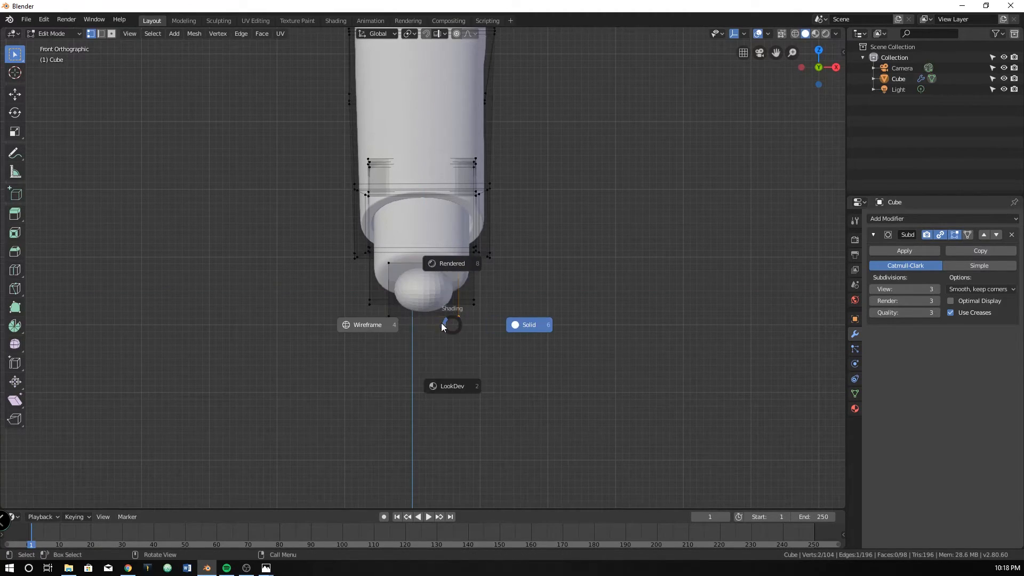
{"action": "left_click", "coordinate": [367, 325]}
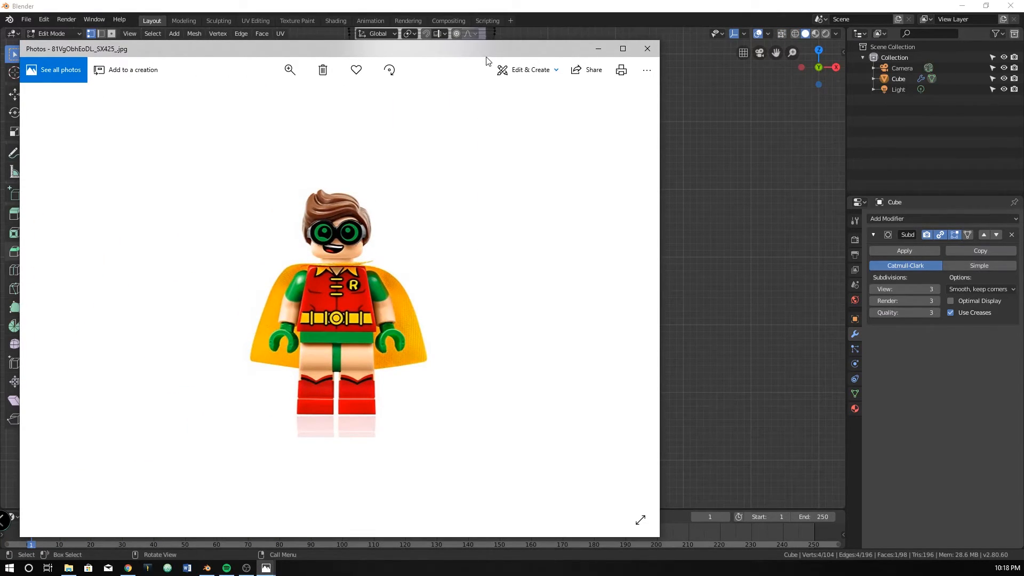
Extrude and rotate the hand sideways and downward into a C shape, selecting the tip vertices.
{"action": "left_click", "coordinate": [646, 48]}
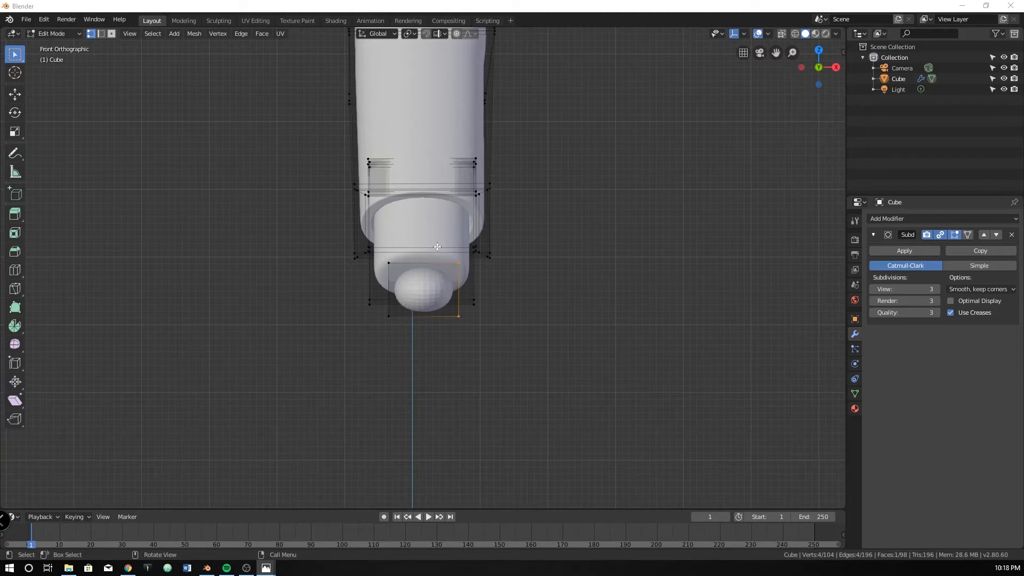
{"action": "mouse_move", "coordinate": [532, 151]}
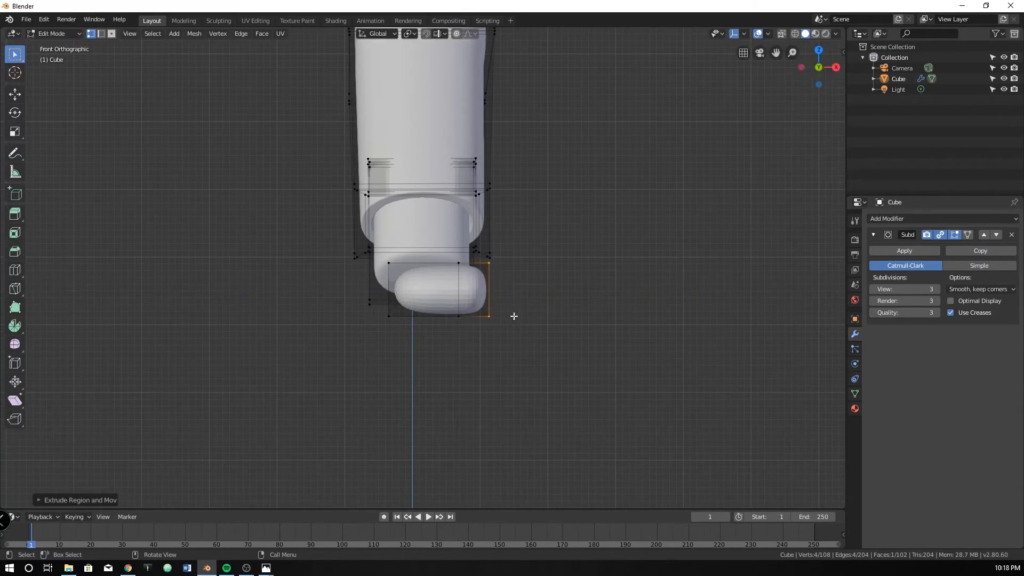
{"action": "key", "text": "r"}
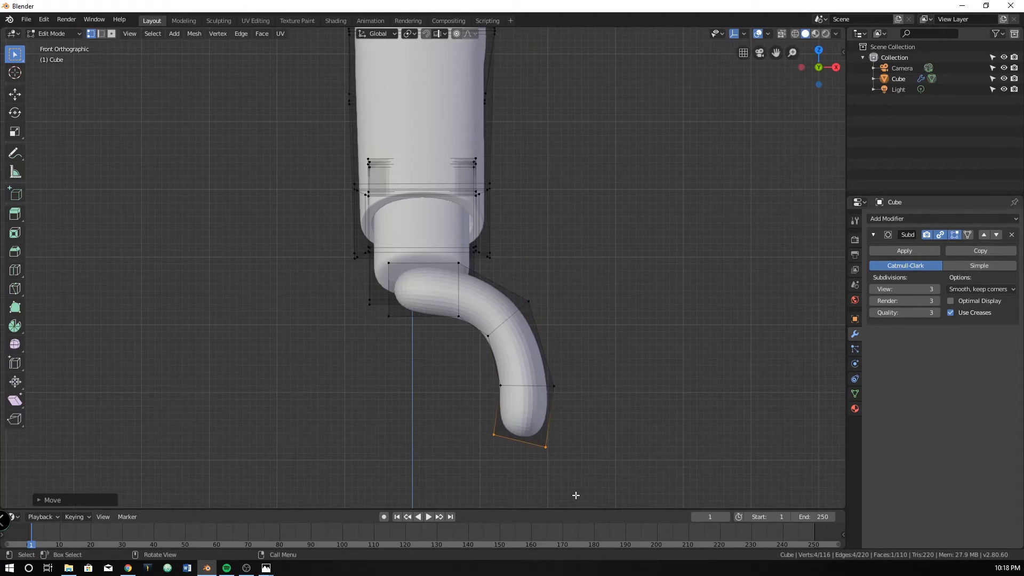
{"action": "mouse_move", "coordinate": [481, 381]}
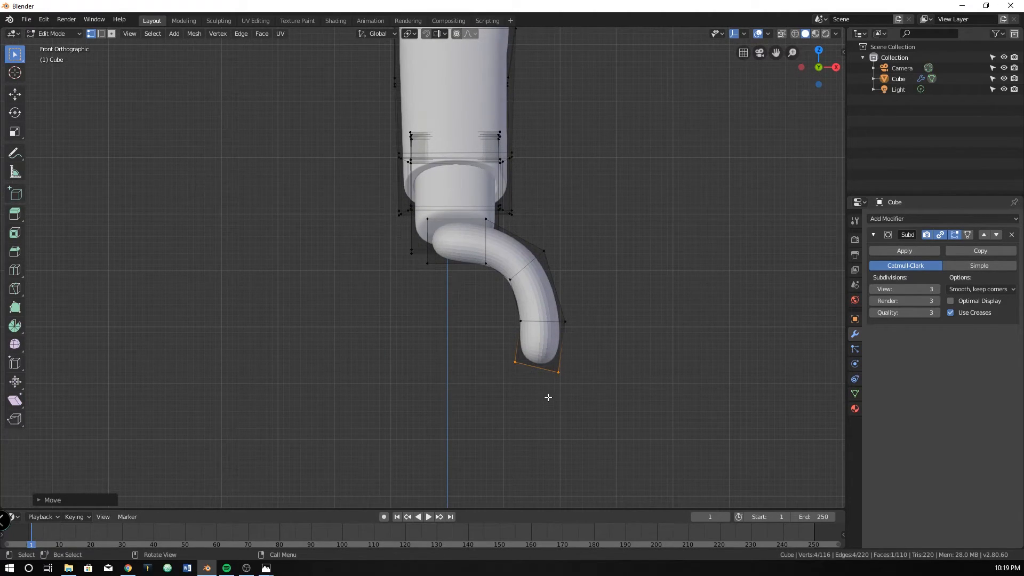
{"action": "left_click_drag", "start_coordinate": [547, 396], "coordinate": [611, 407]}
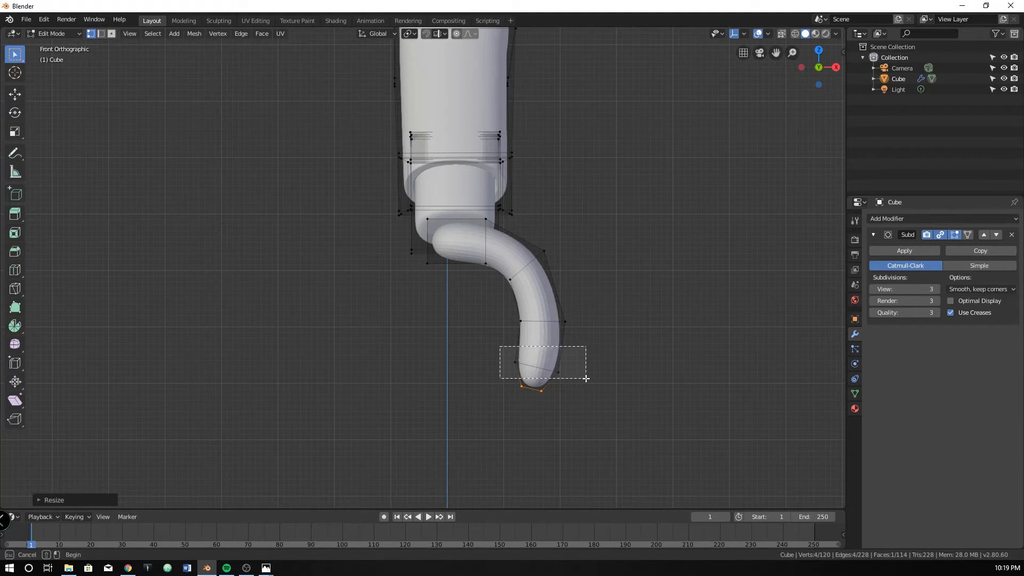
{"action": "left_click", "coordinate": [782, 33]}
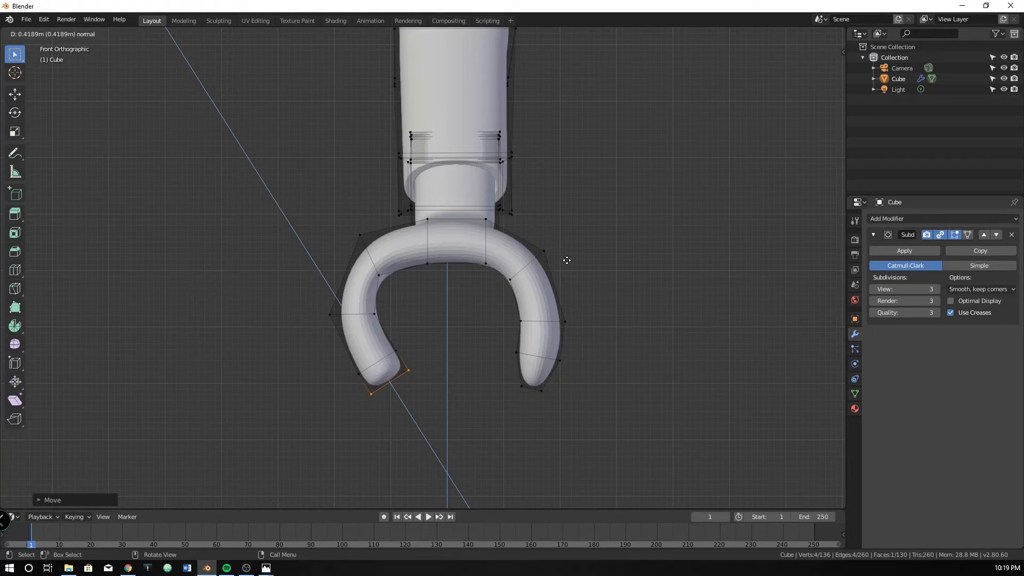
In wireframe, move and rotate the left lower hand vertices to curve down like the right.
{"action": "key", "text": "s"}
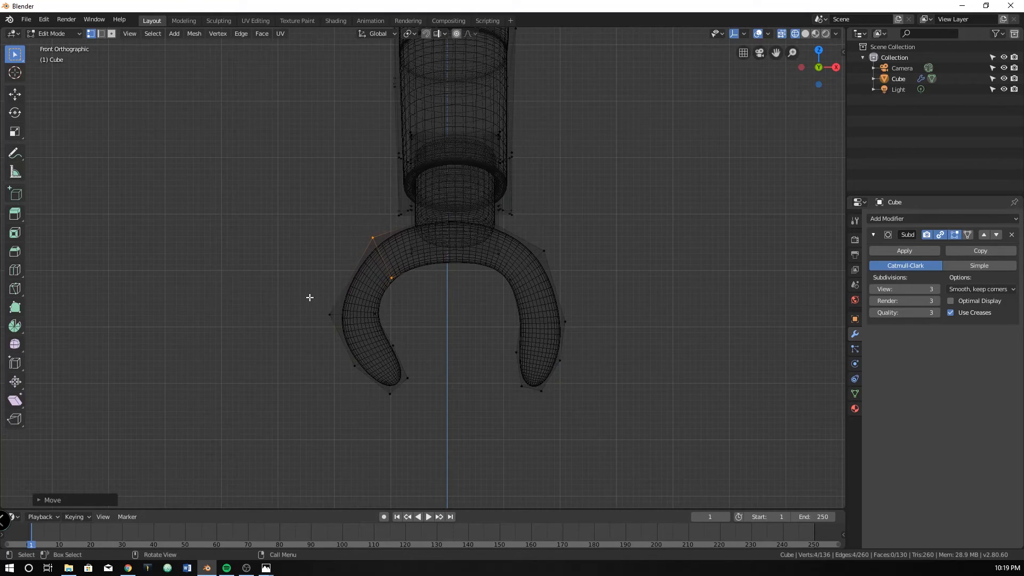
{"action": "left_click", "coordinate": [382, 352]}
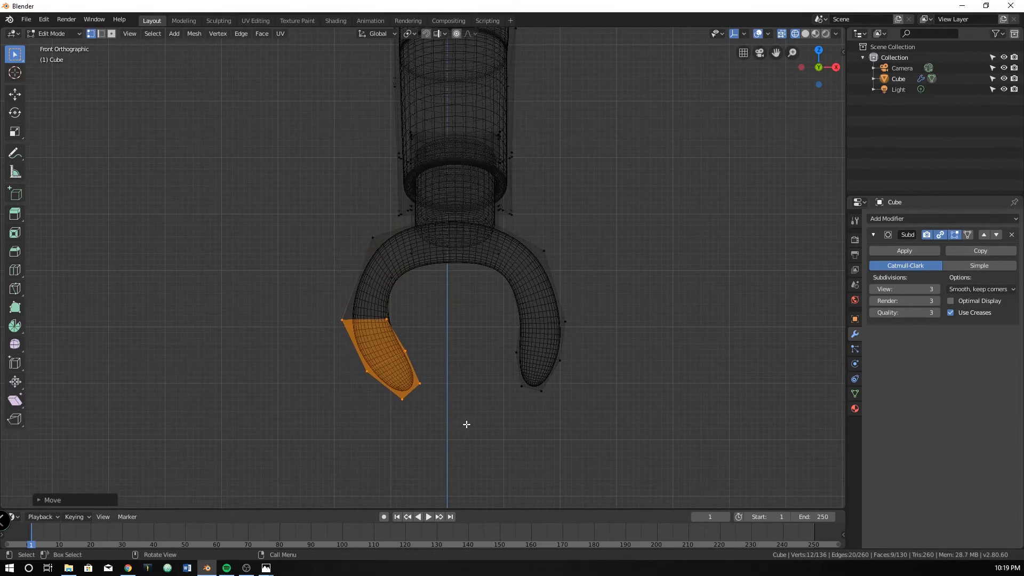
{"action": "key", "text": "Tab"}
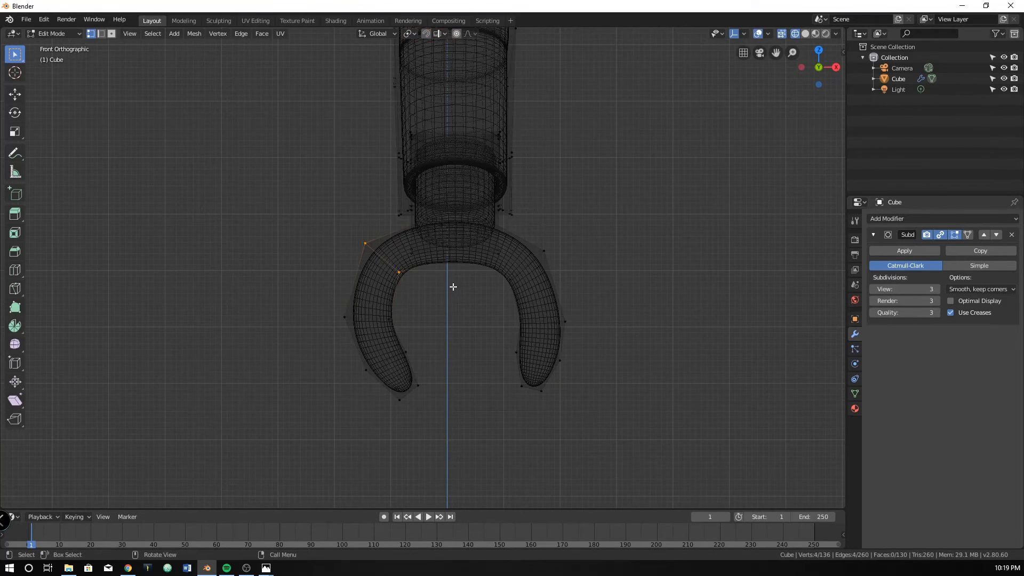
{"action": "key", "text": "Tab"}
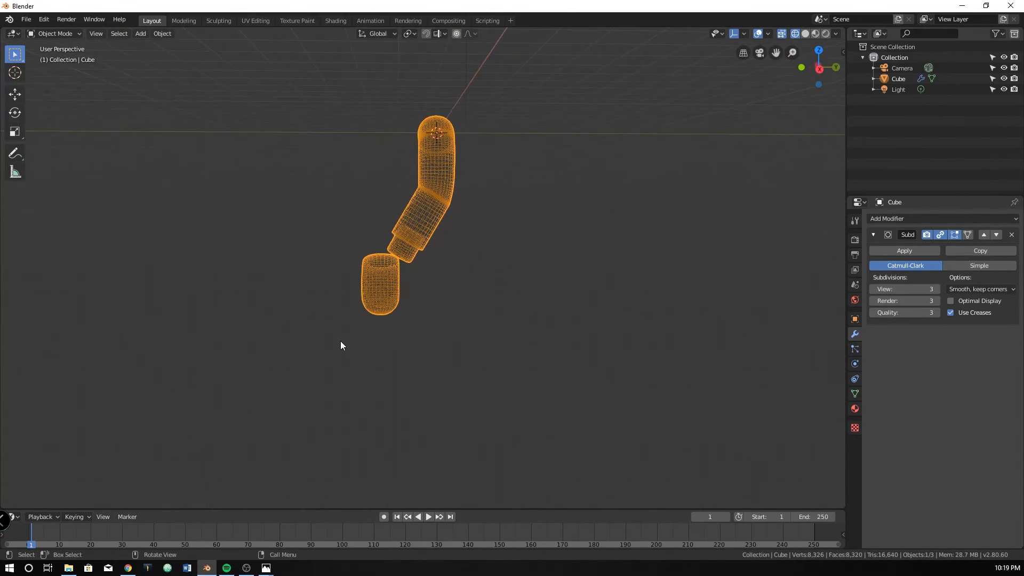
Select the whole hand in Edit Mode and rotate it so the C faces forward.
{"action": "key", "text": "Tab"}
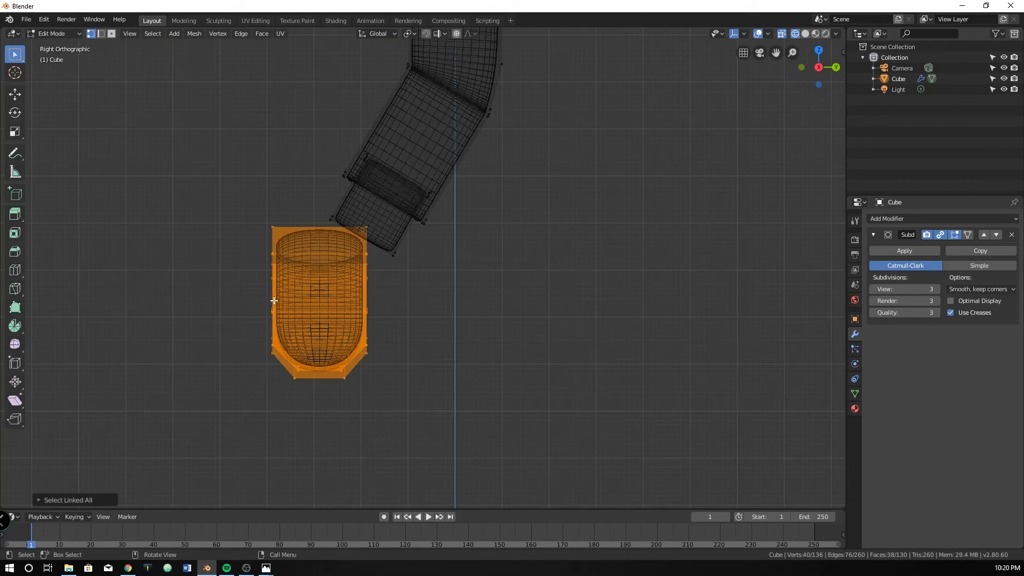
{"action": "key", "text": "r"}
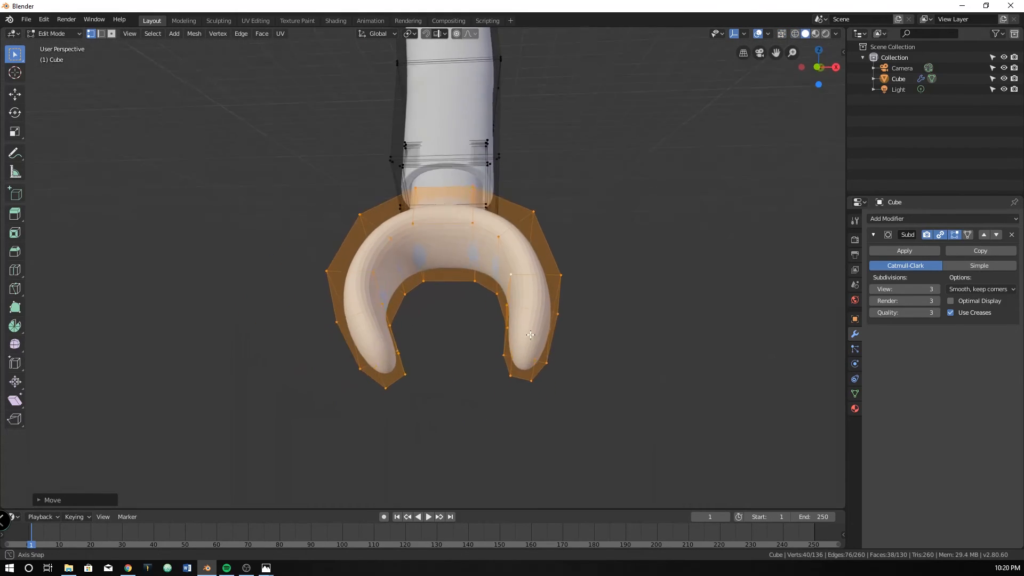
{"action": "key", "text": "Tab"}
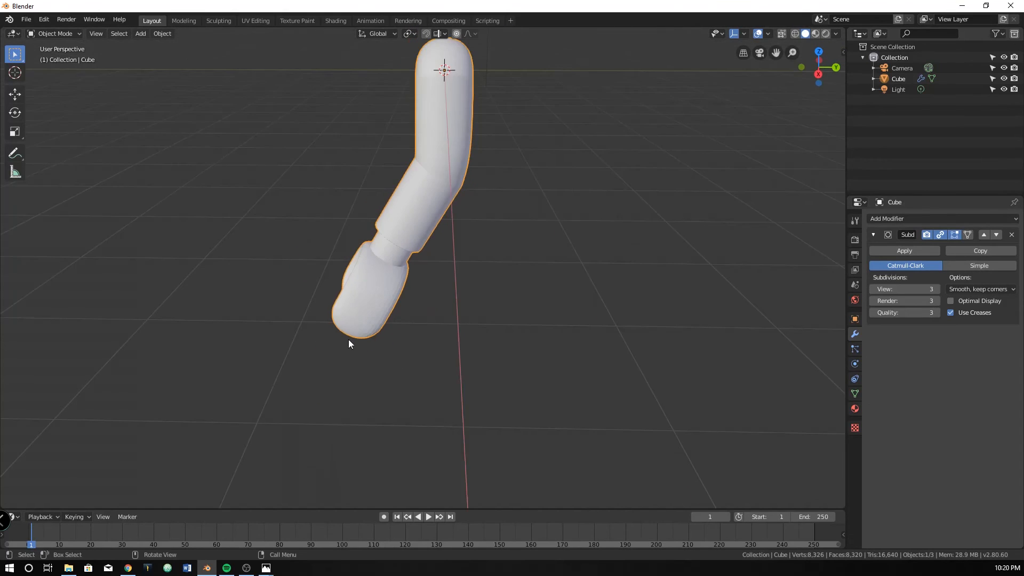
{"action": "key", "text": "Tab"}
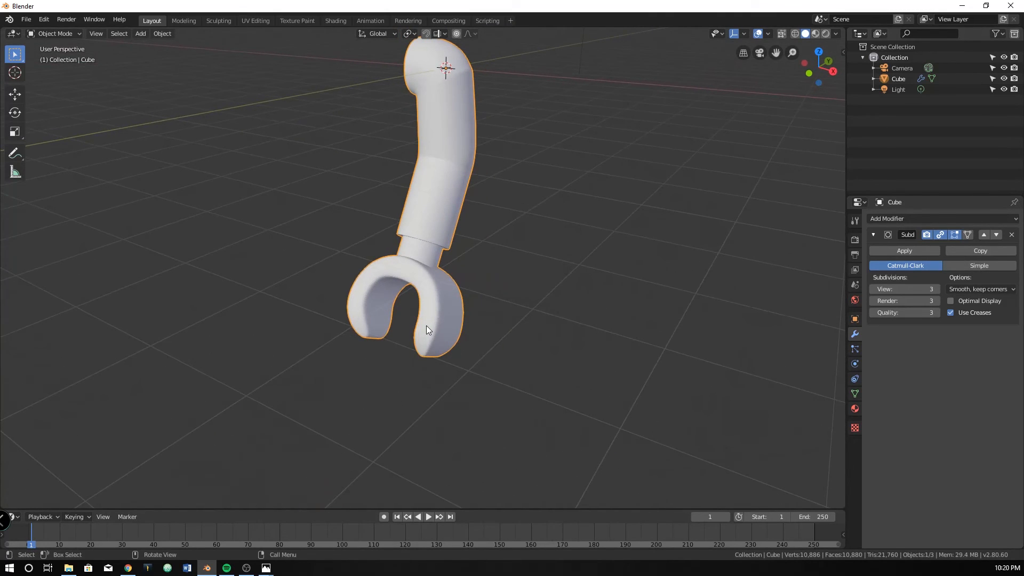
Rotate and move the hand into line below the wrist connector, then orbit to inspect.
{"action": "key", "text": "Tab"}
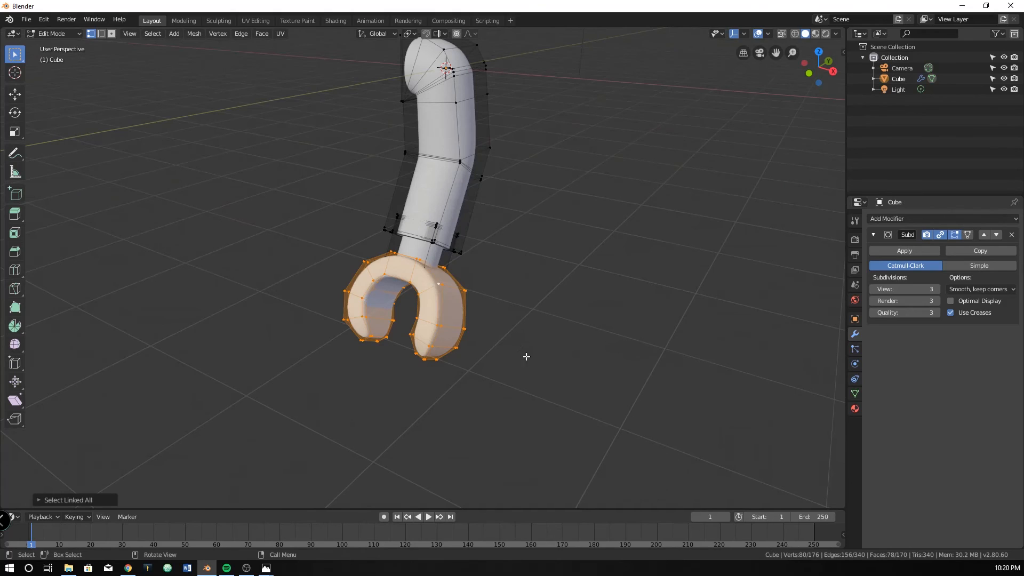
{"action": "key", "text": "s"}
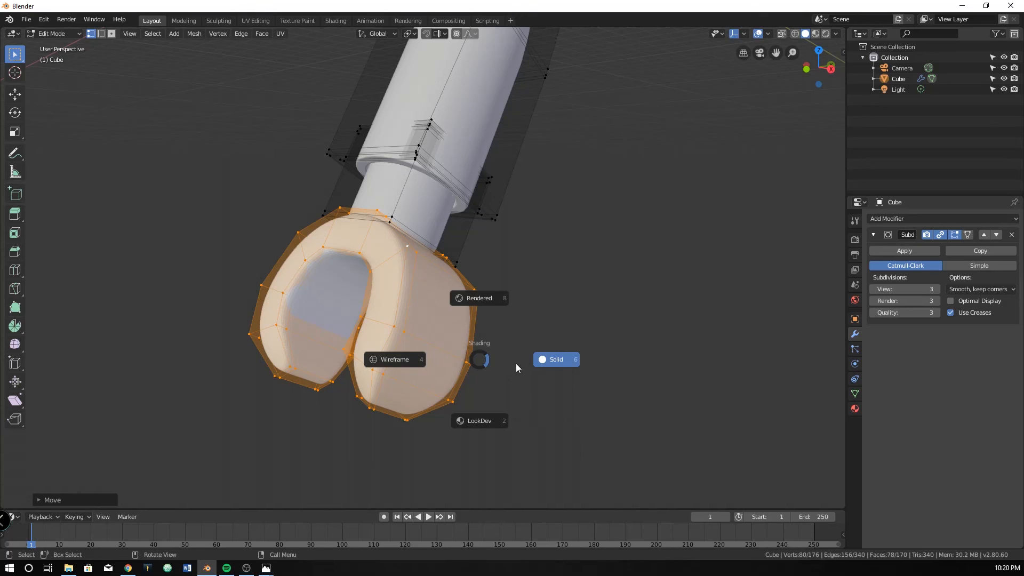
{"action": "key", "text": "Tab"}
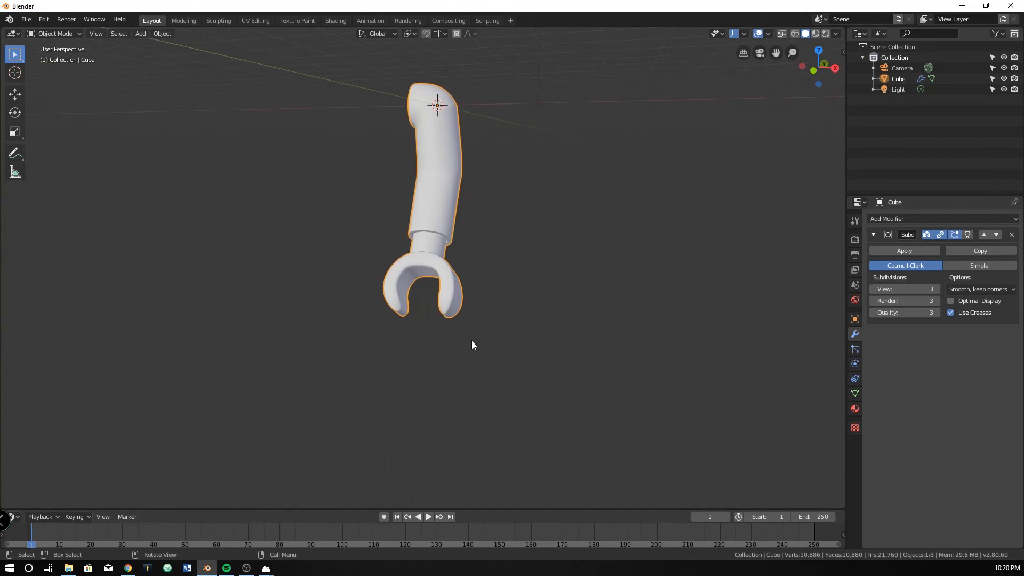
{"action": "left_click_drag", "start_coordinate": [474, 345], "coordinate": [480, 324]}
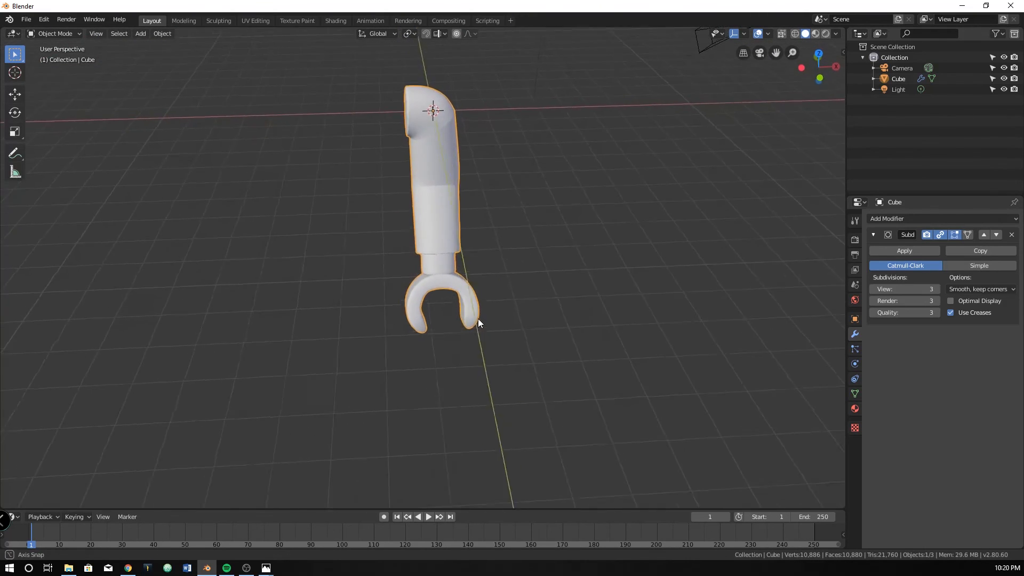